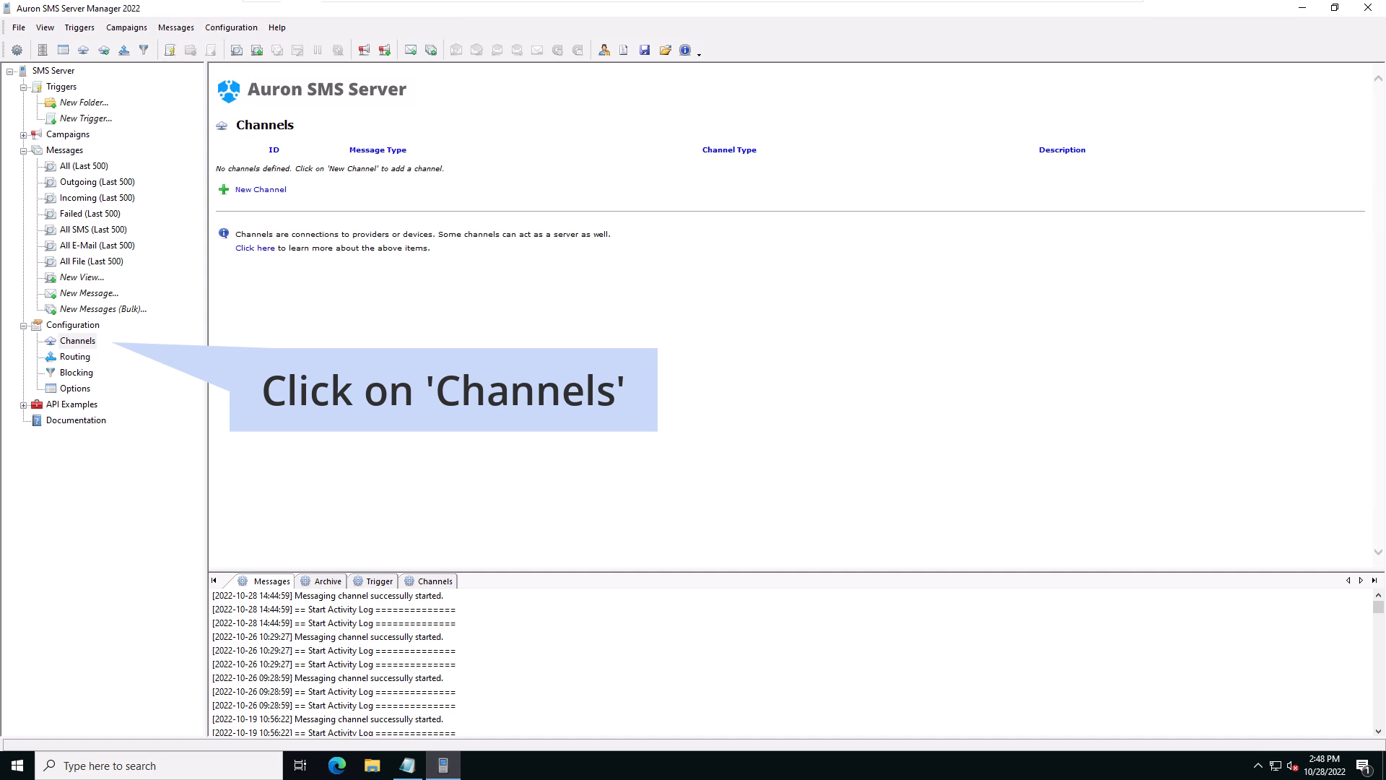
- Show the Configuration > Channels page, which lists no channels yet
left_click(78, 340)
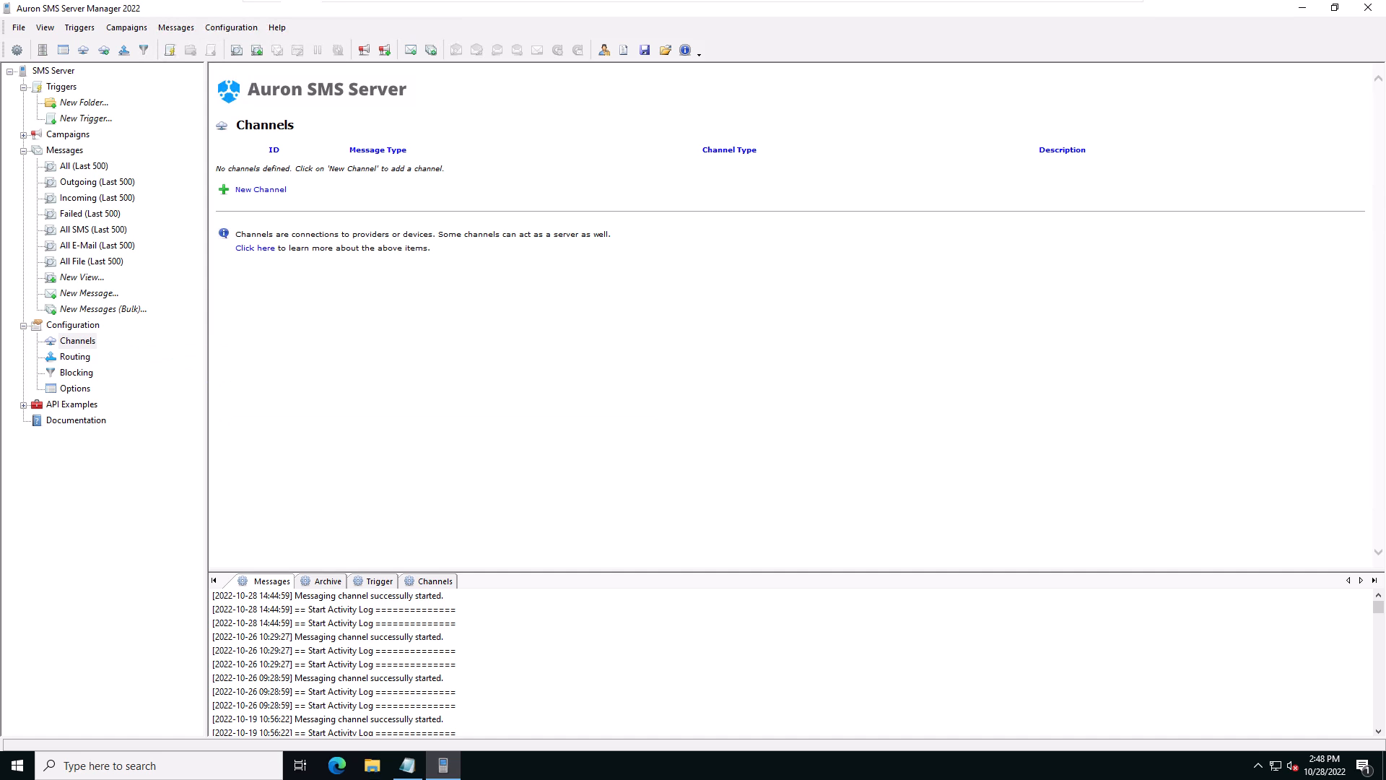
left_click(77, 340)
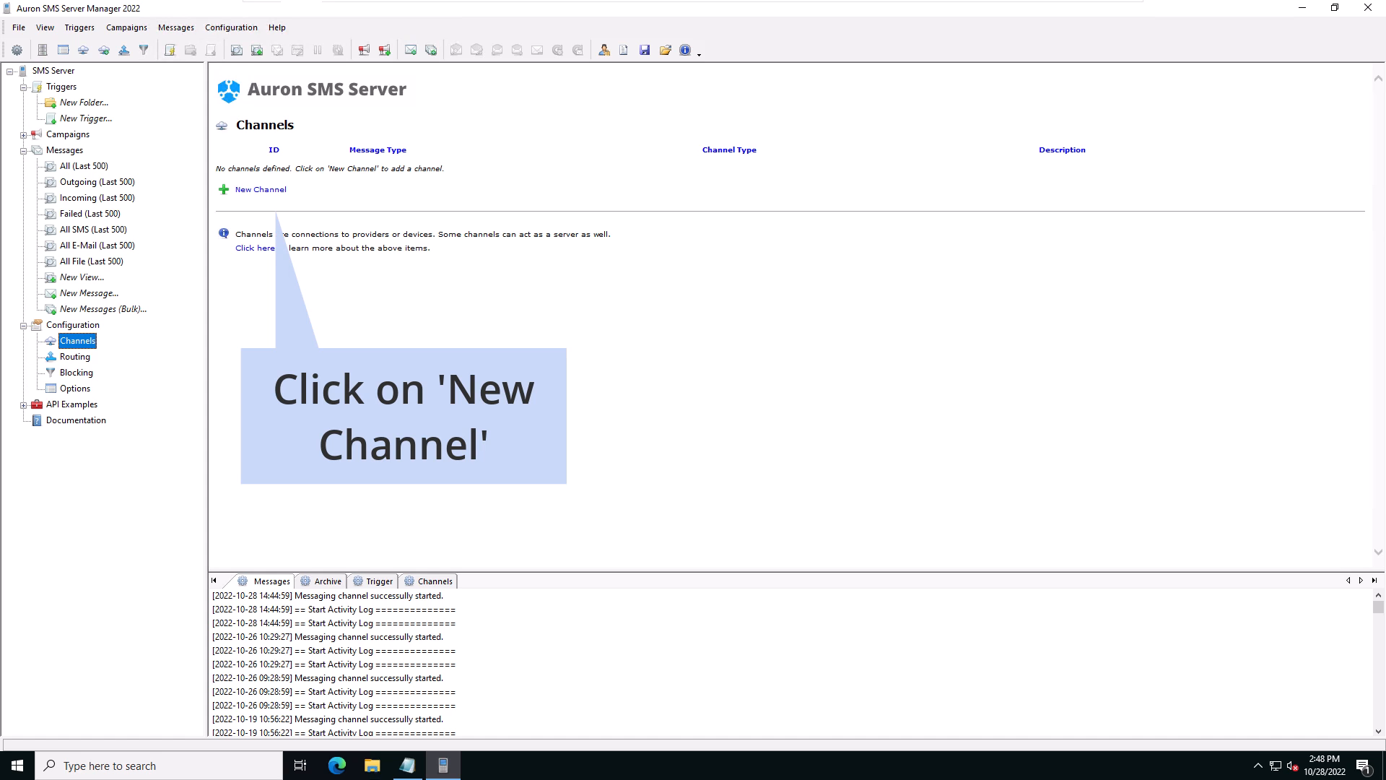
- Start a new channel and select HTTP SMS Client as its channel type
left_click(260, 189)
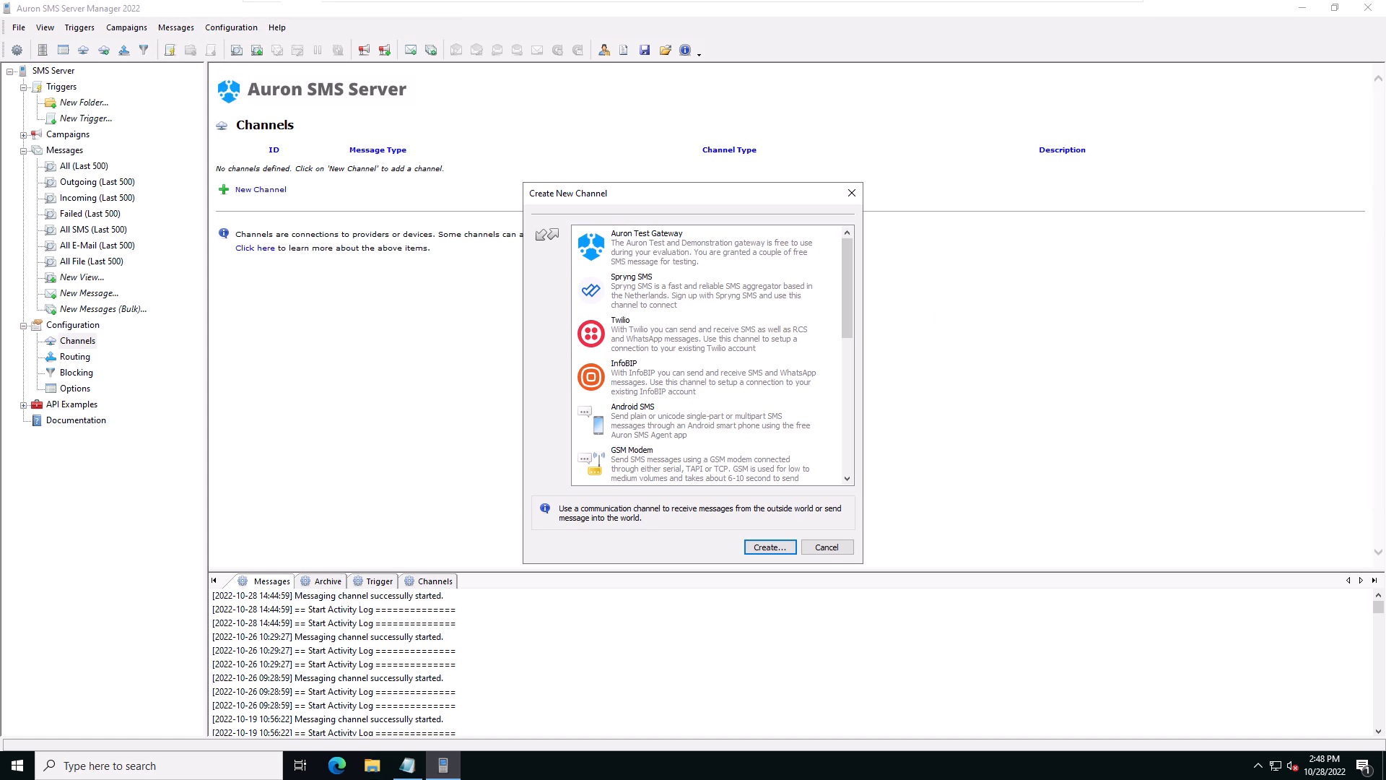
scroll("down", 3)
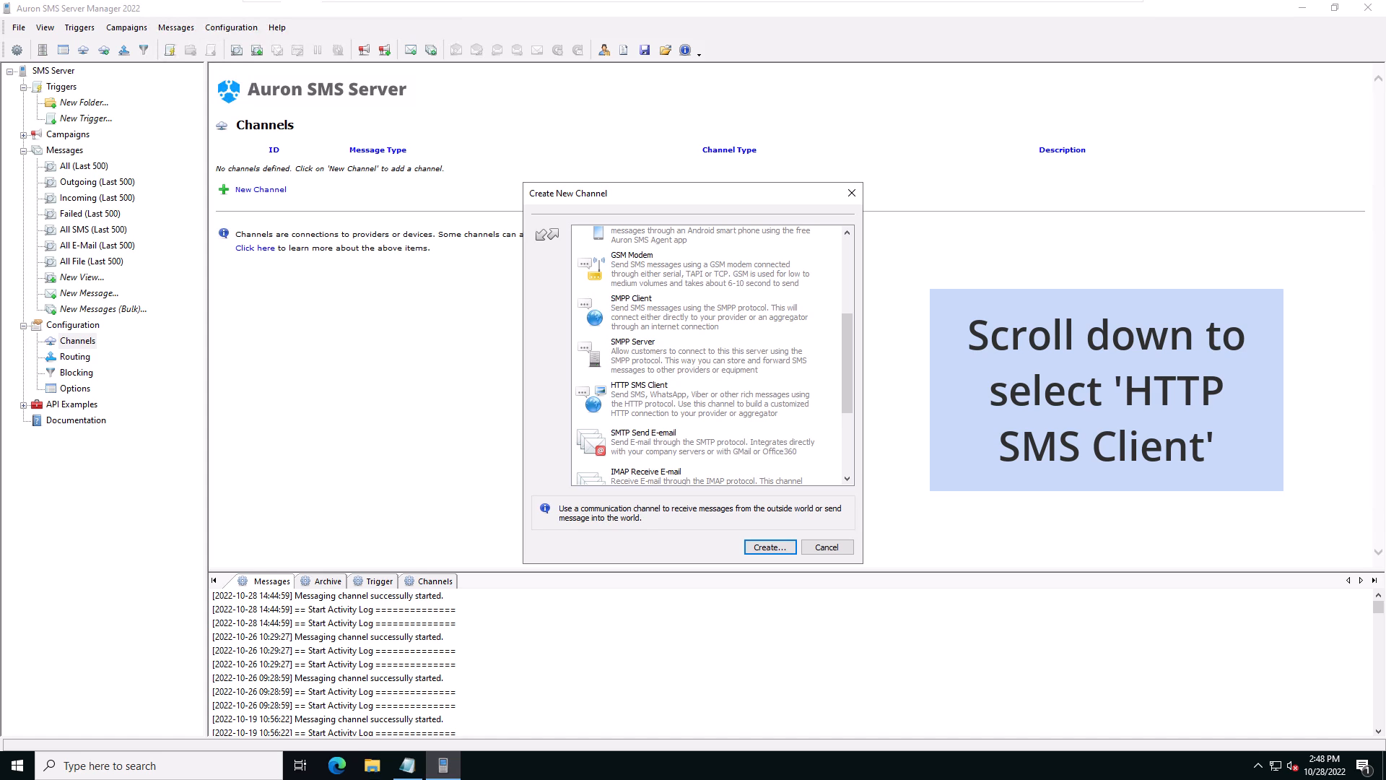
left_click(690, 397)
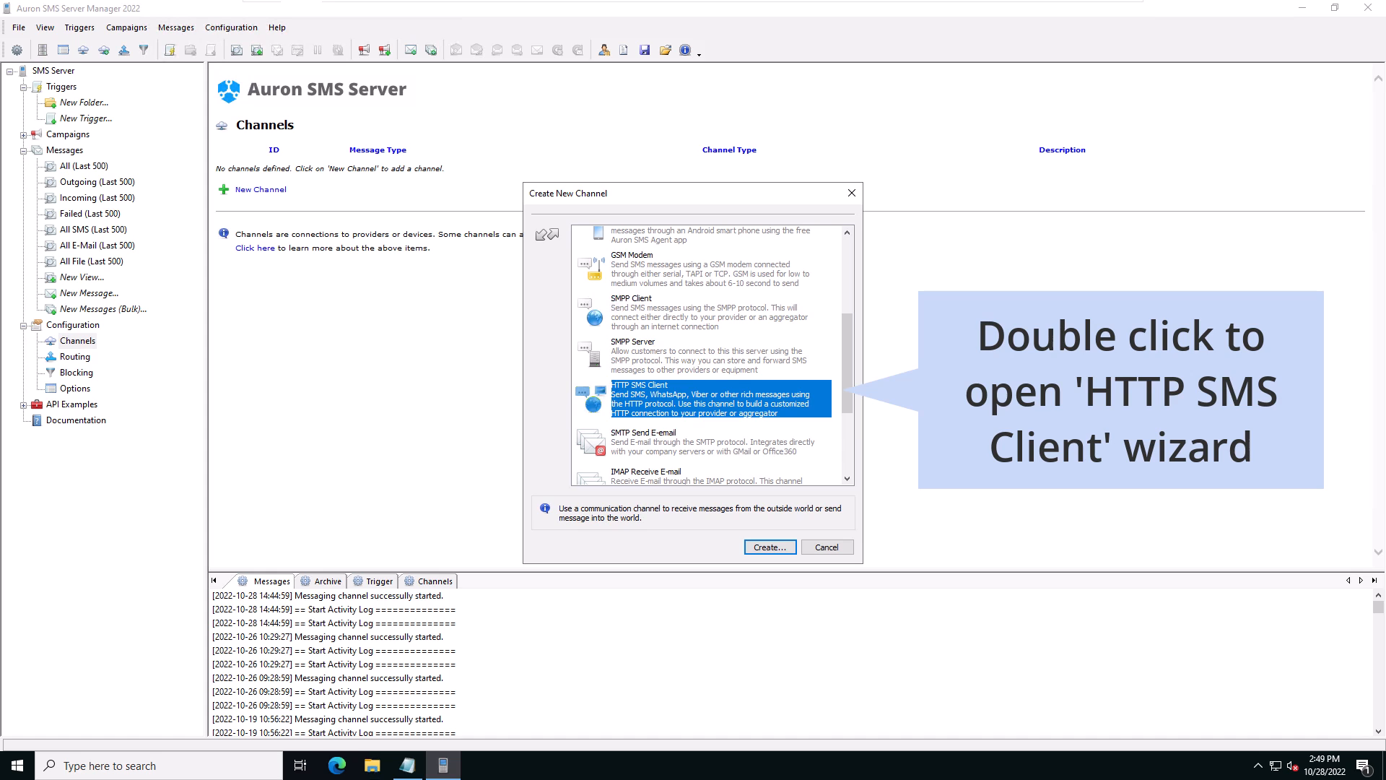
- Open the HTTP SMS Client wizard and apply the Twilio (SMS + Delivery report) preset
double_click(698, 398)
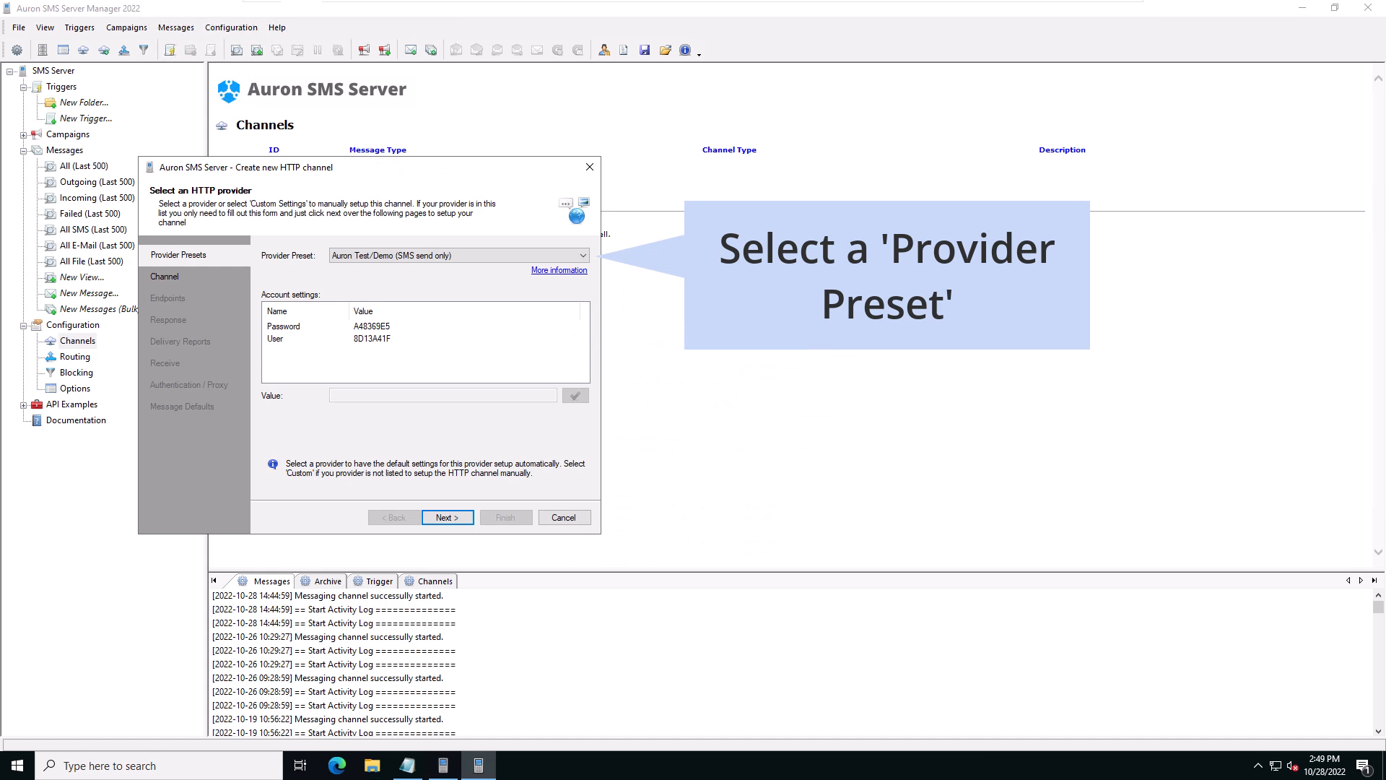
left_click(458, 255)
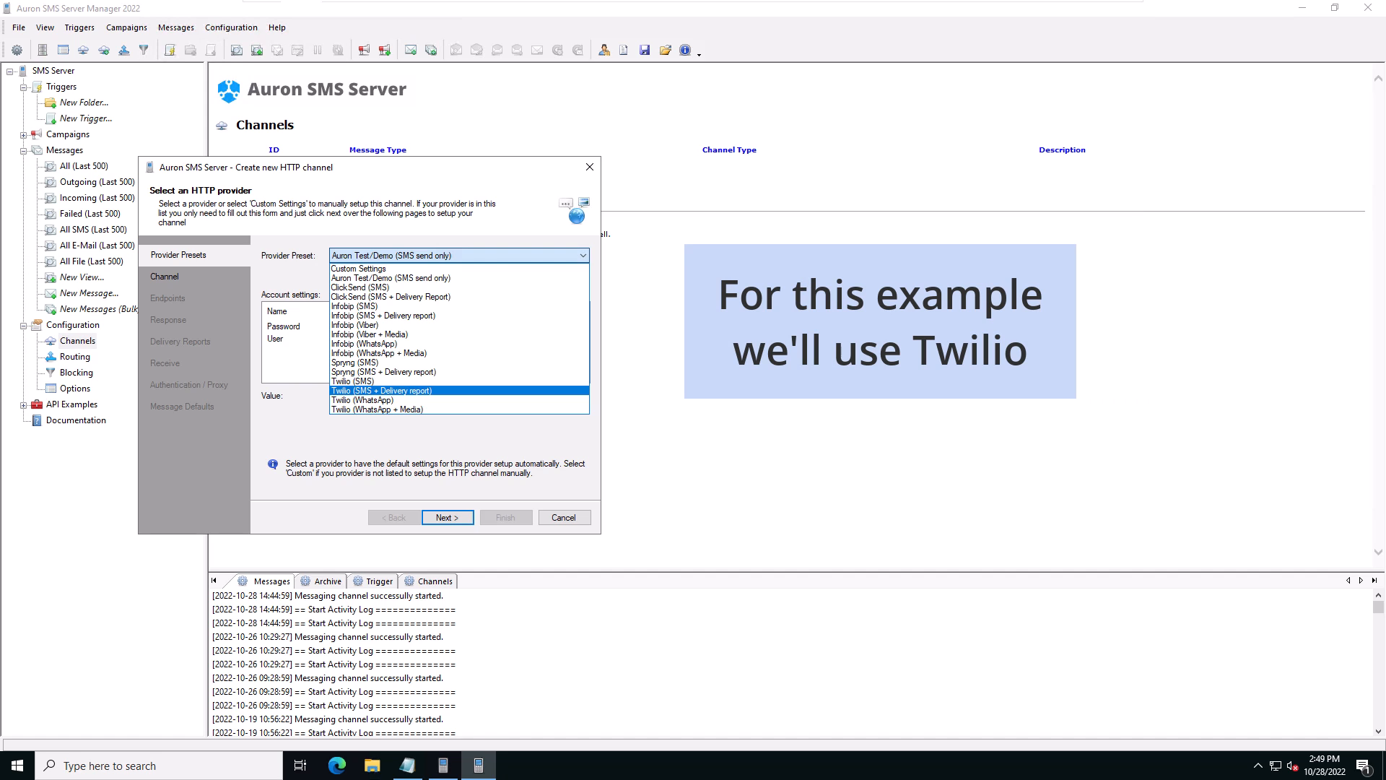
left_click(382, 390)
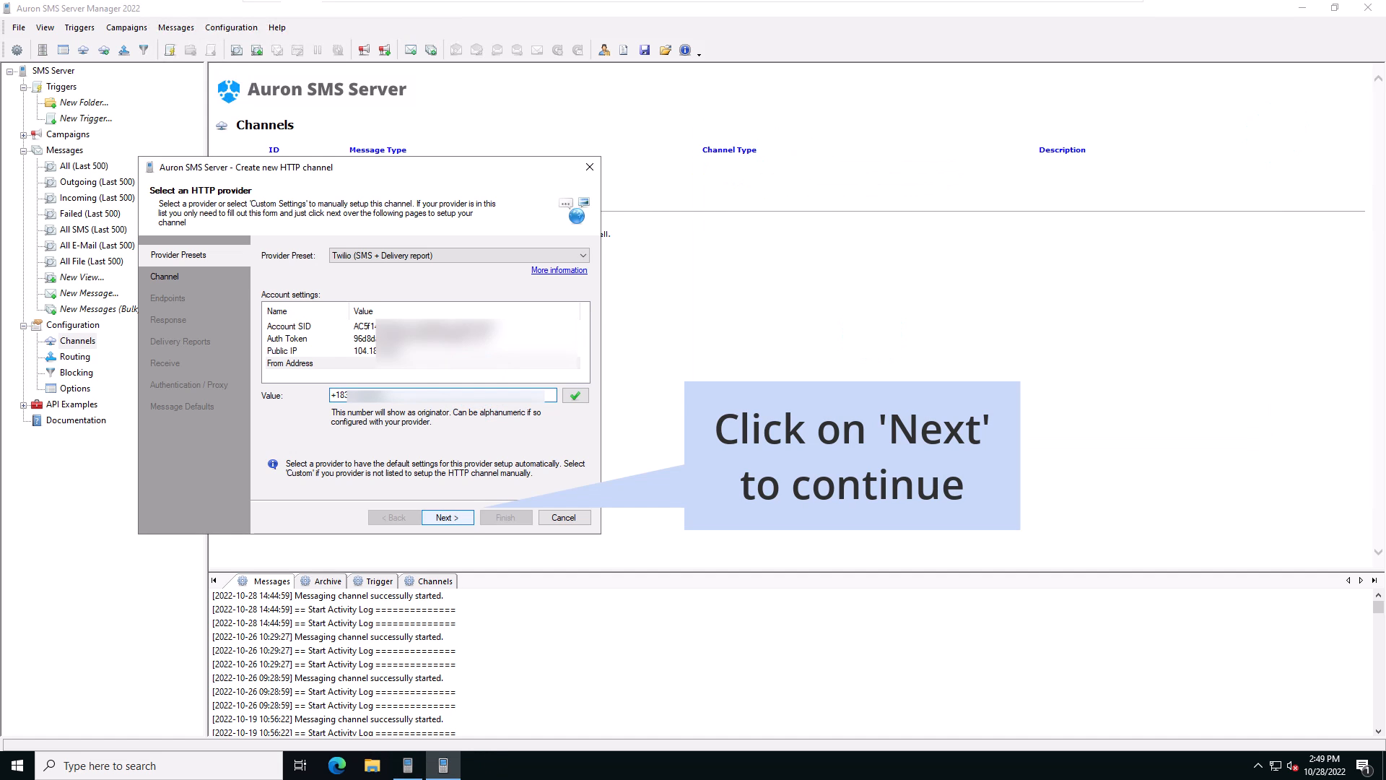
- Review the HTTP_SMS1 properties: enabled, sending and receiving, with no daily limit
left_click(446, 517)
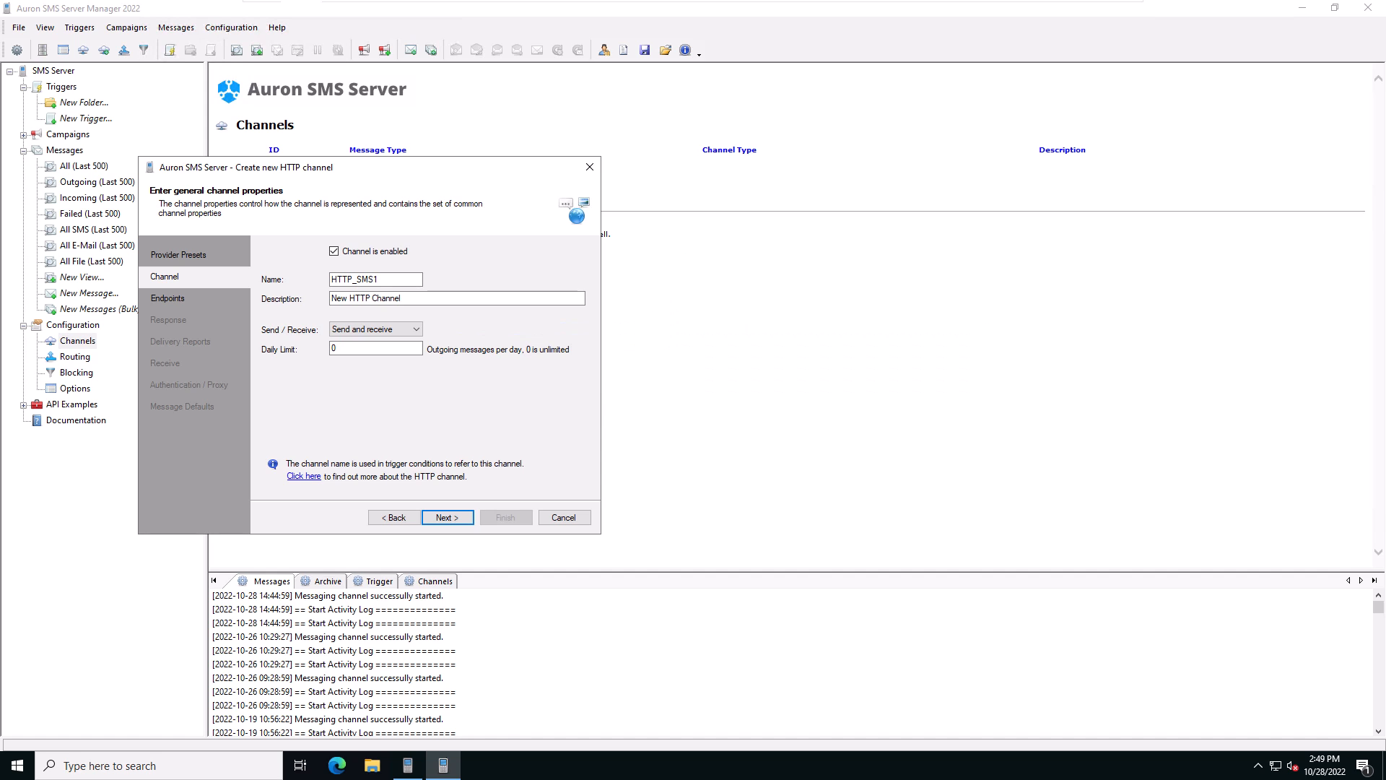
mouse_move(374, 347)
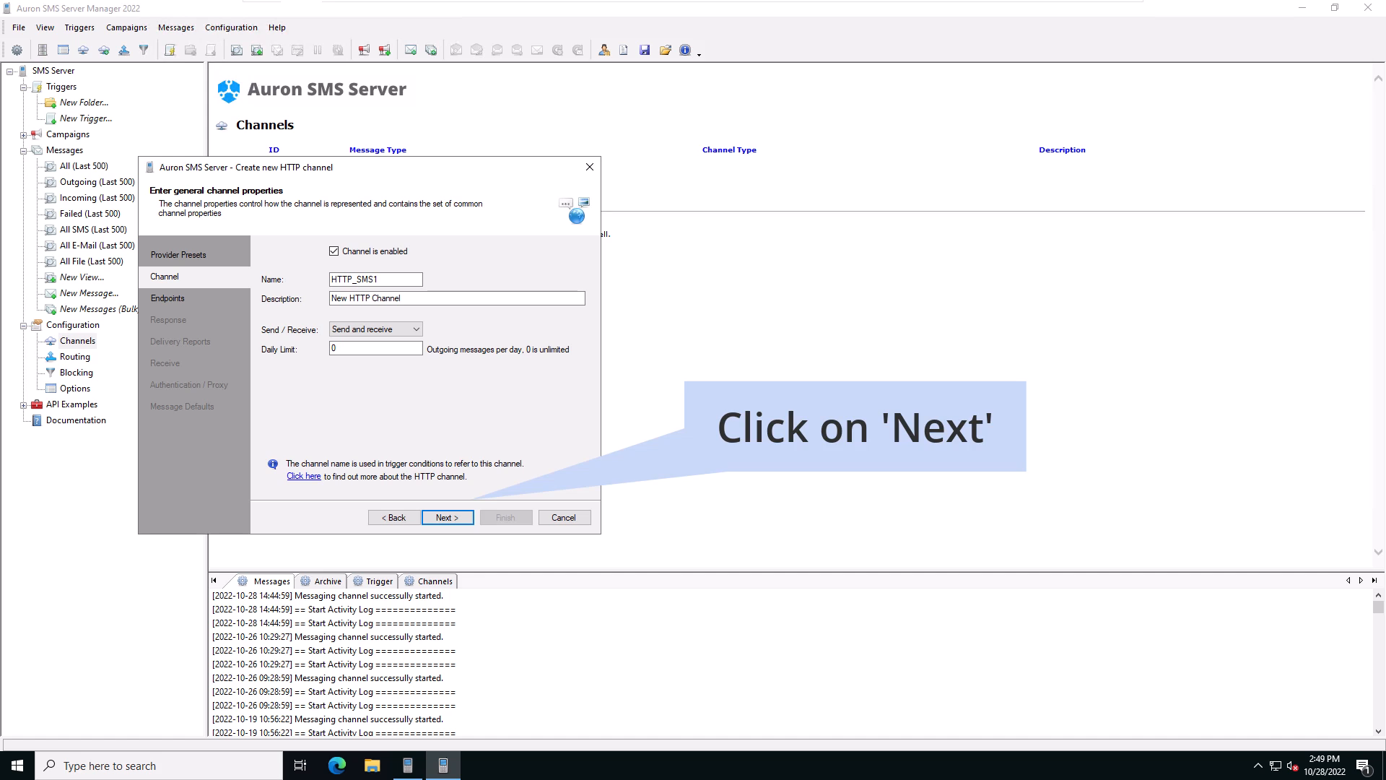
left_click(447, 517)
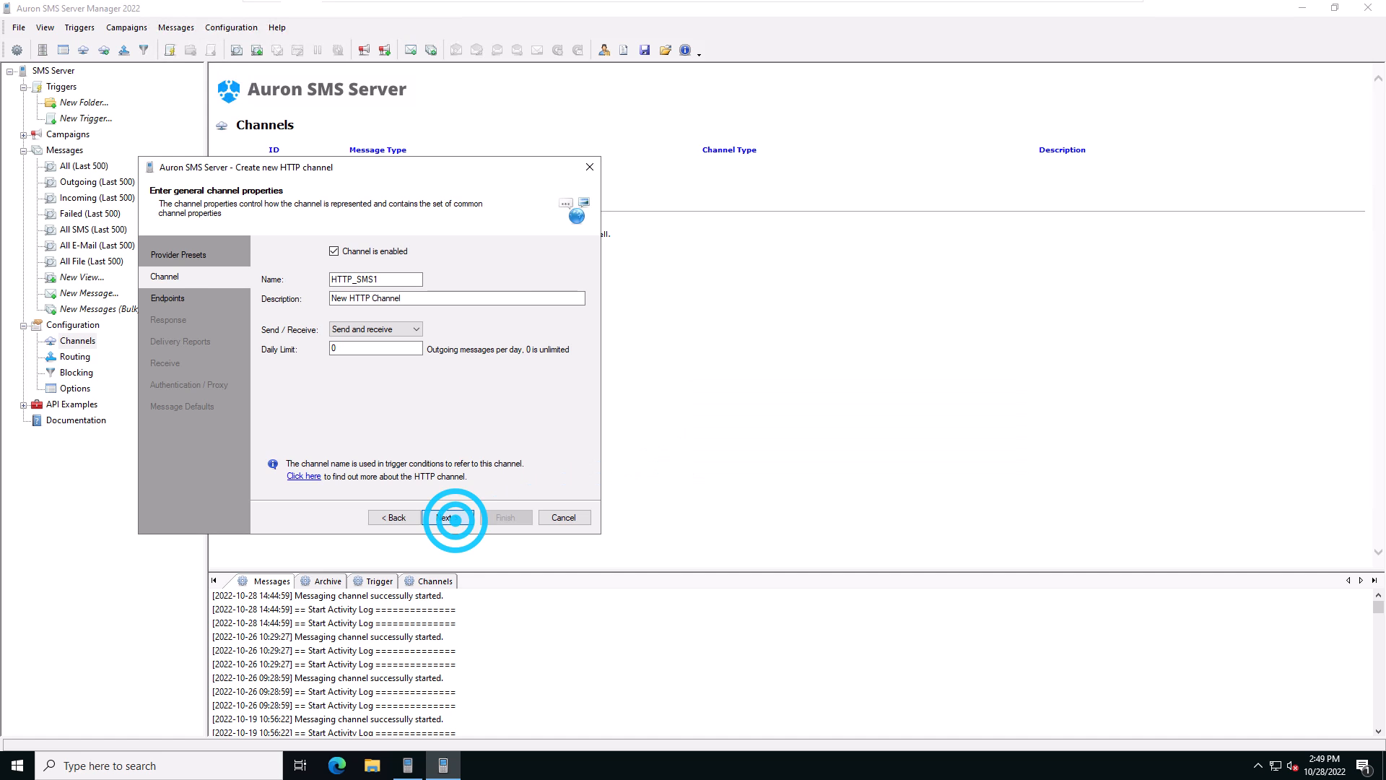
- Inspect the full Twilio send URL on the Endpoints page
left_click(453, 517)
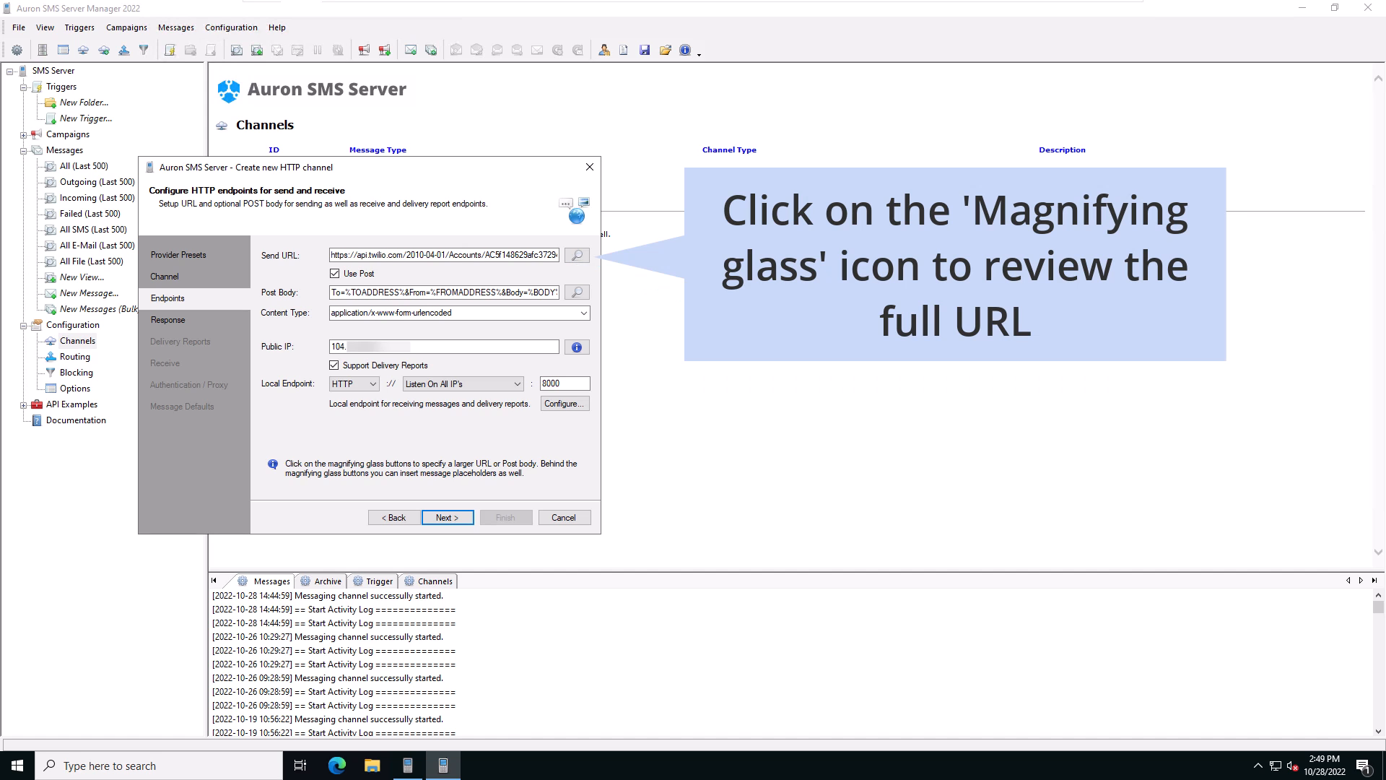
left_click(575, 255)
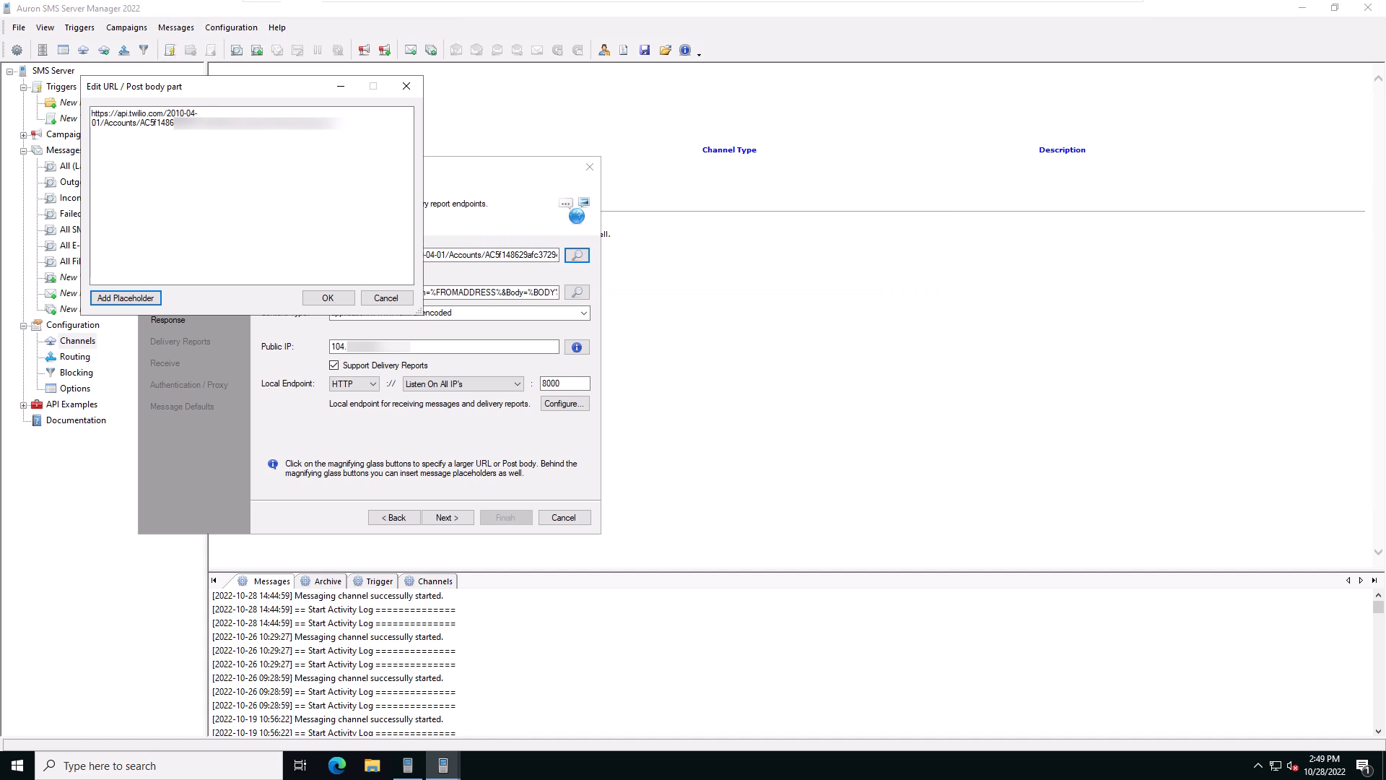
left_click(328, 296)
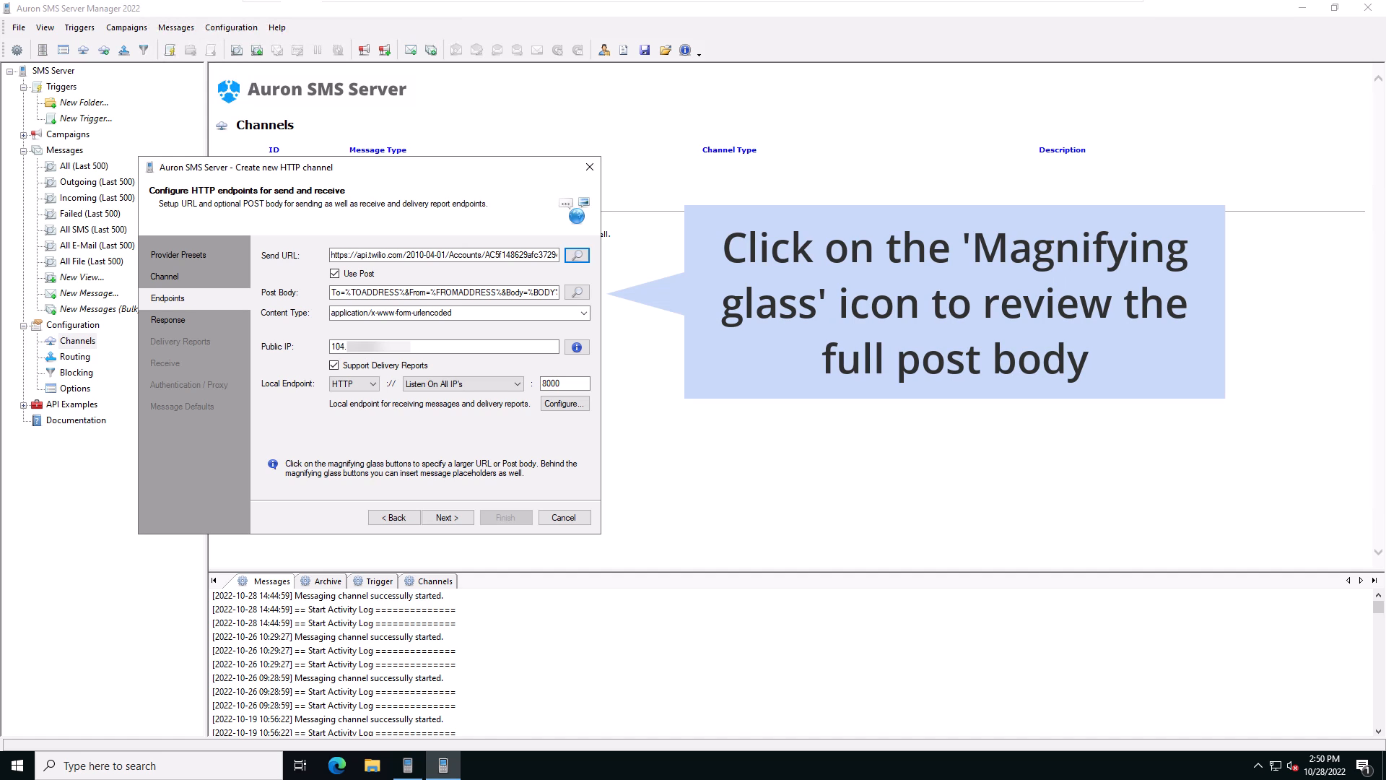
left_click(575, 291)
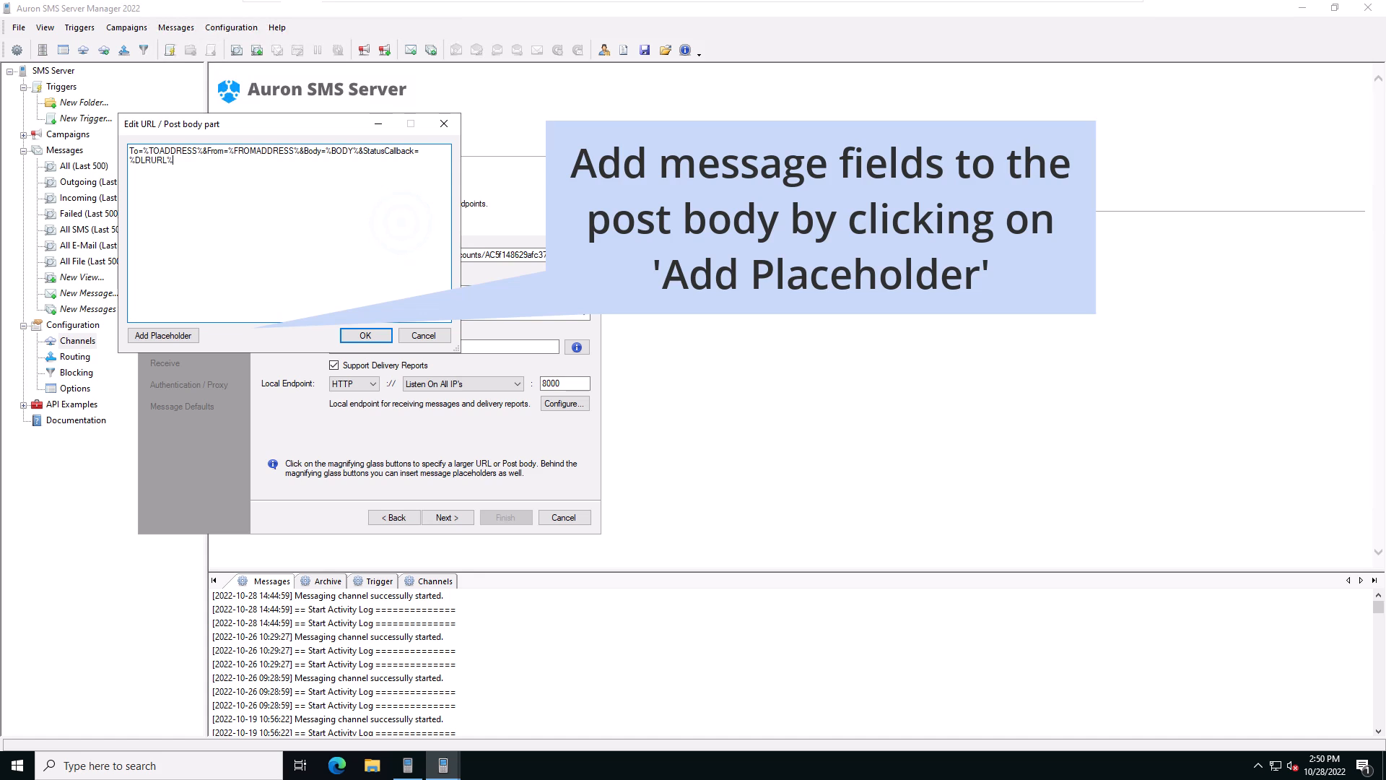
left_click(163, 335)
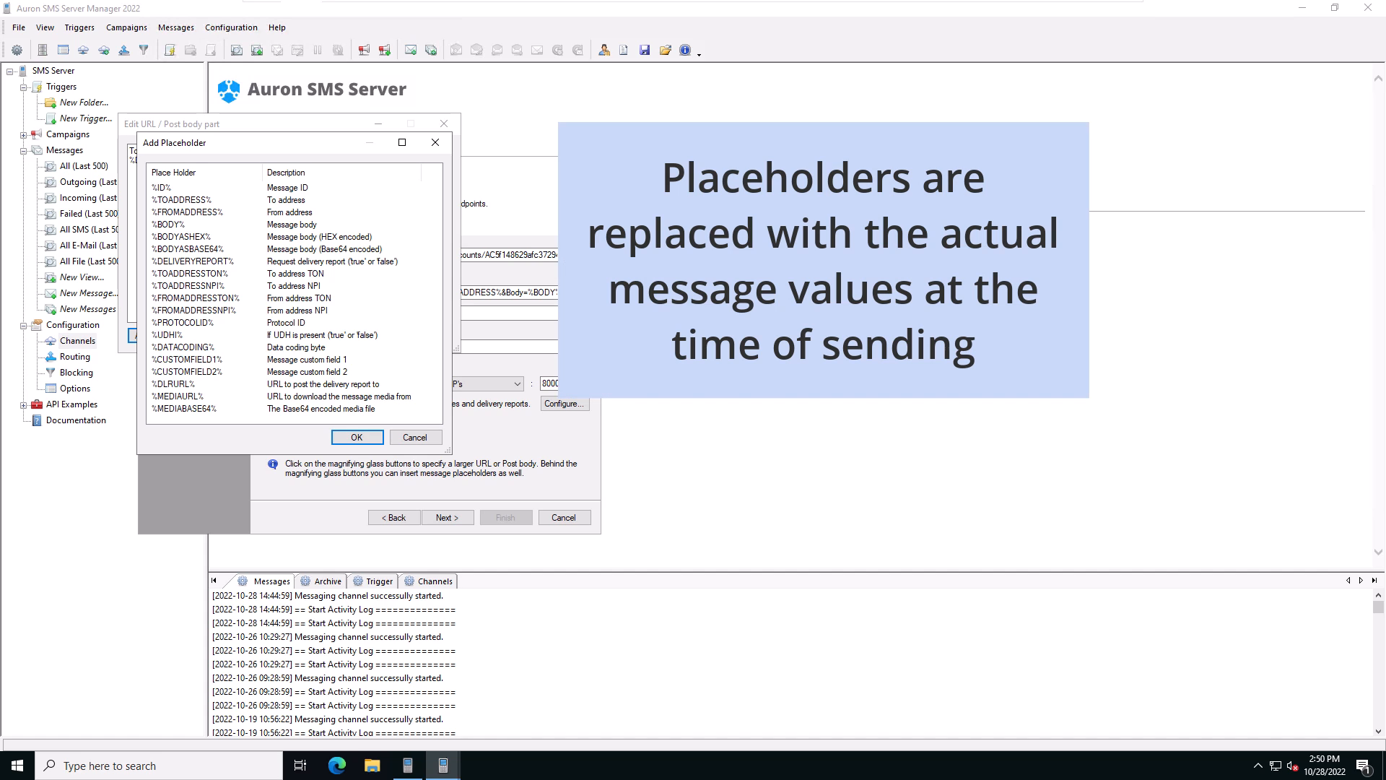
left_click(356, 436)
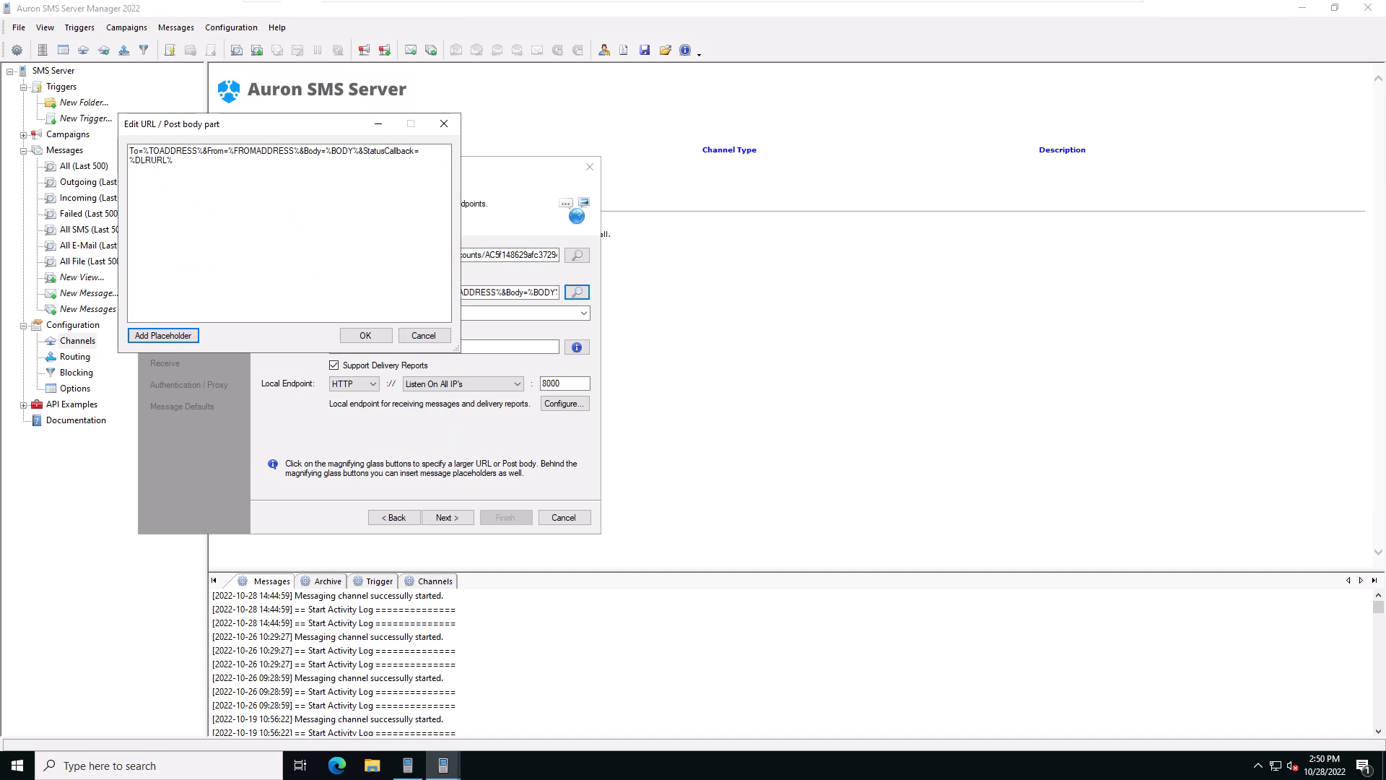
left_click(364, 335)
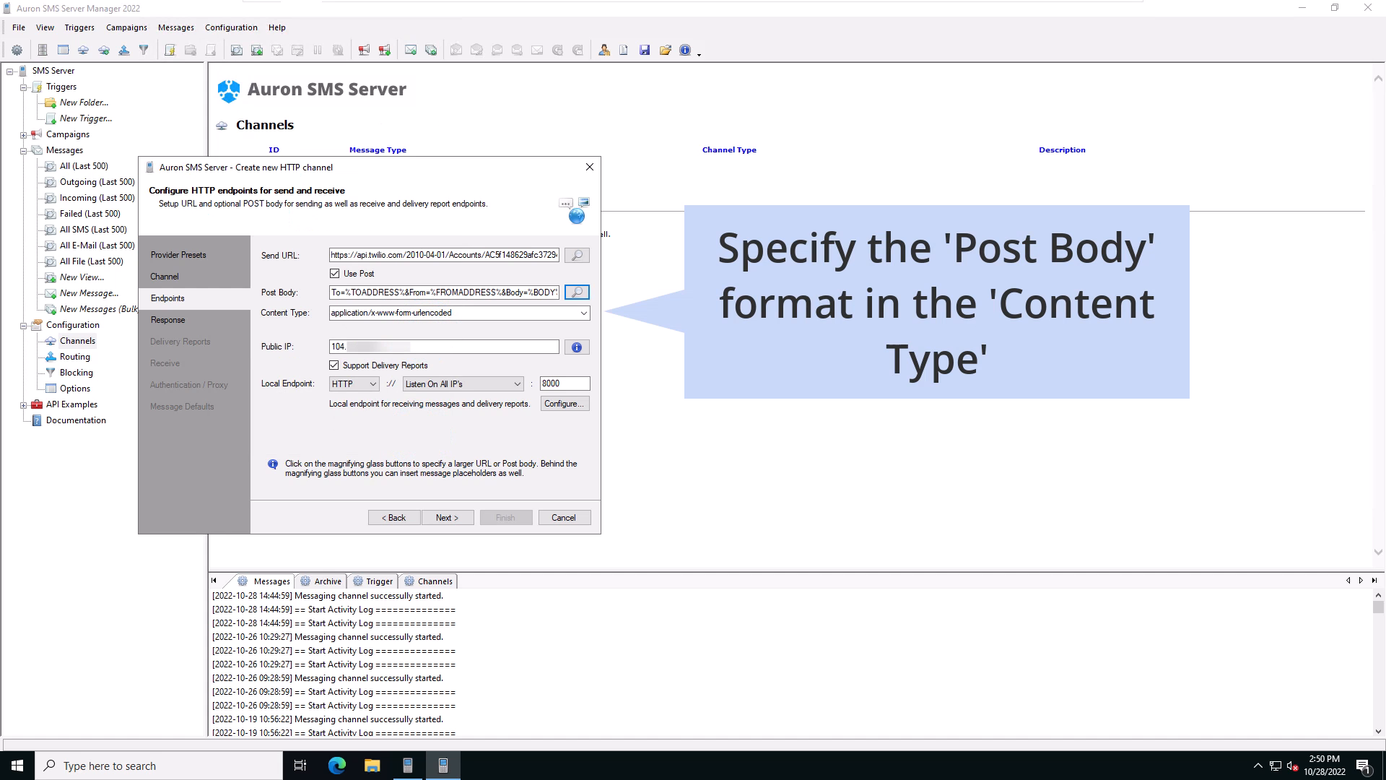
left_click(582, 312)
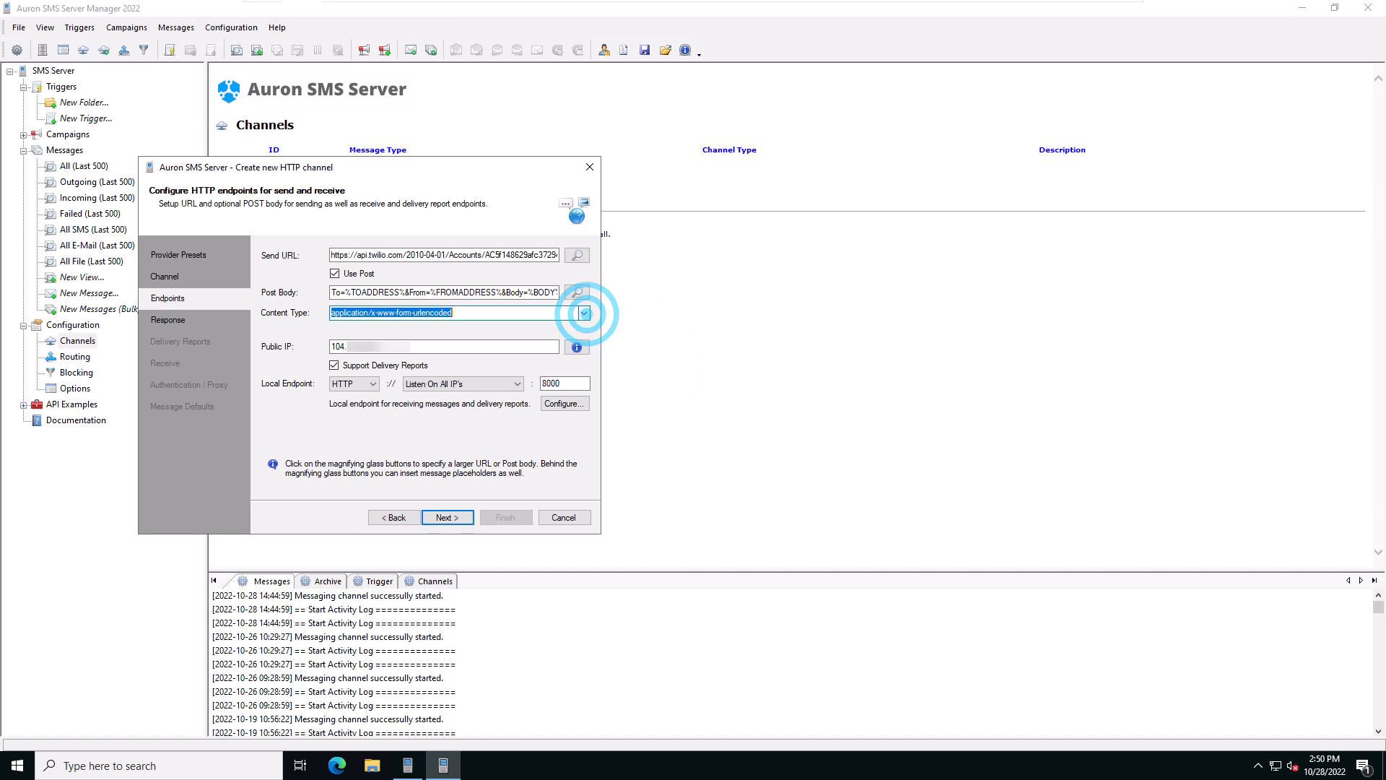
left_click(575, 345)
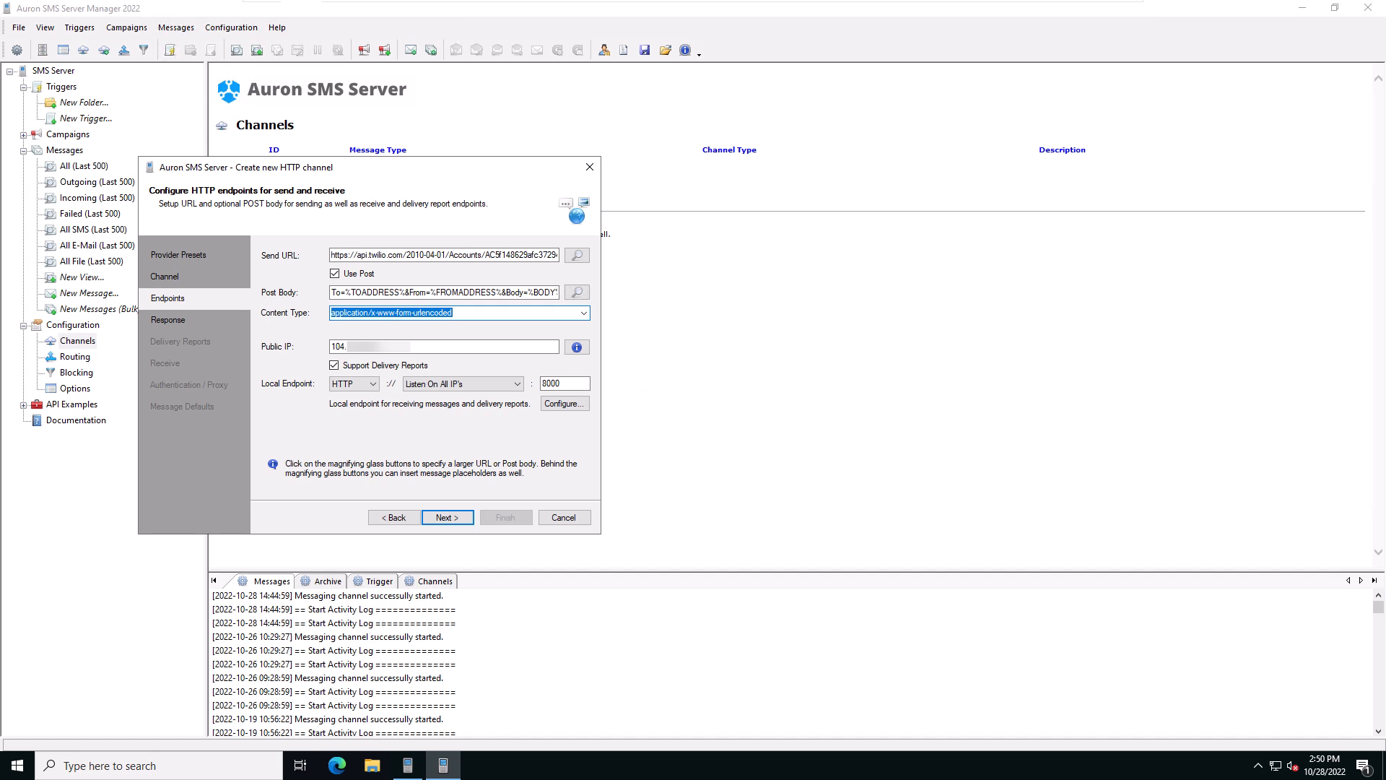
left_click(371, 383)
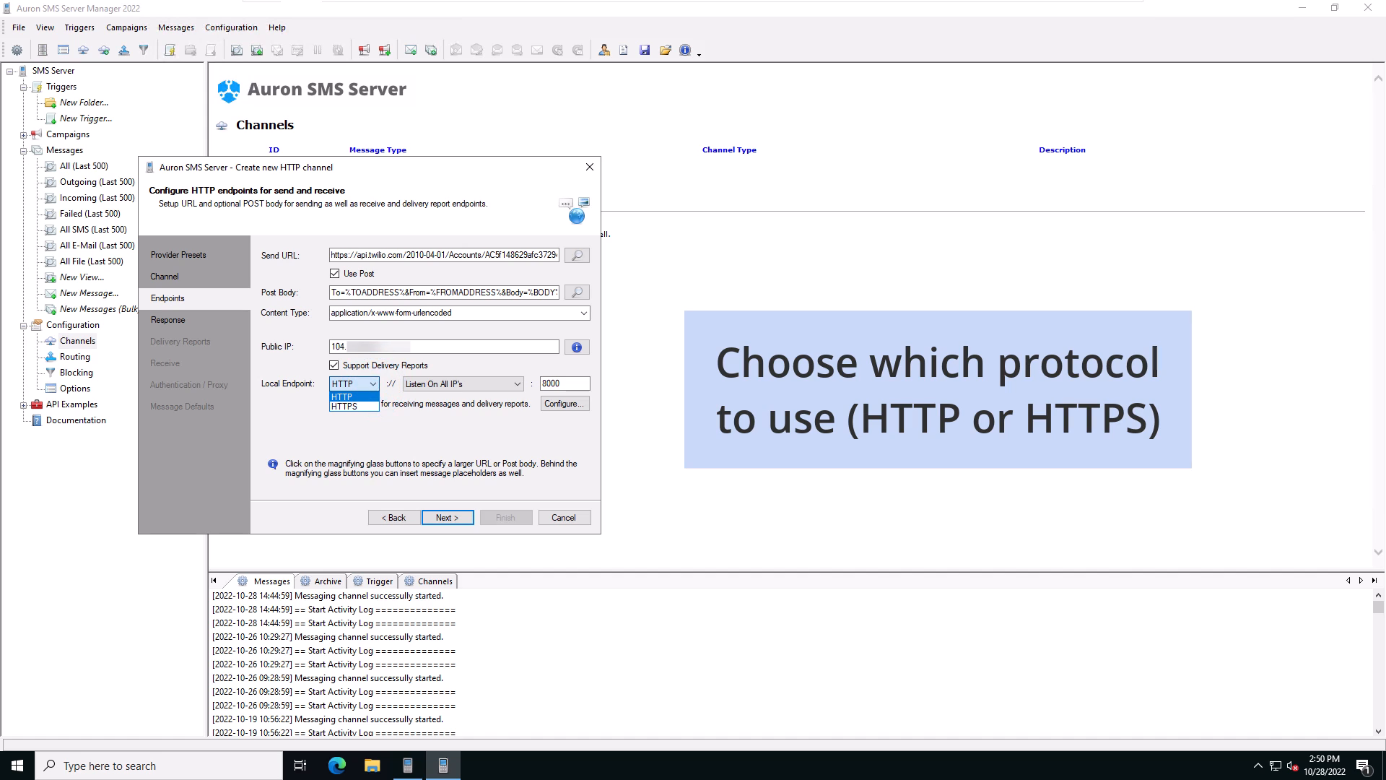
left_click(352, 383)
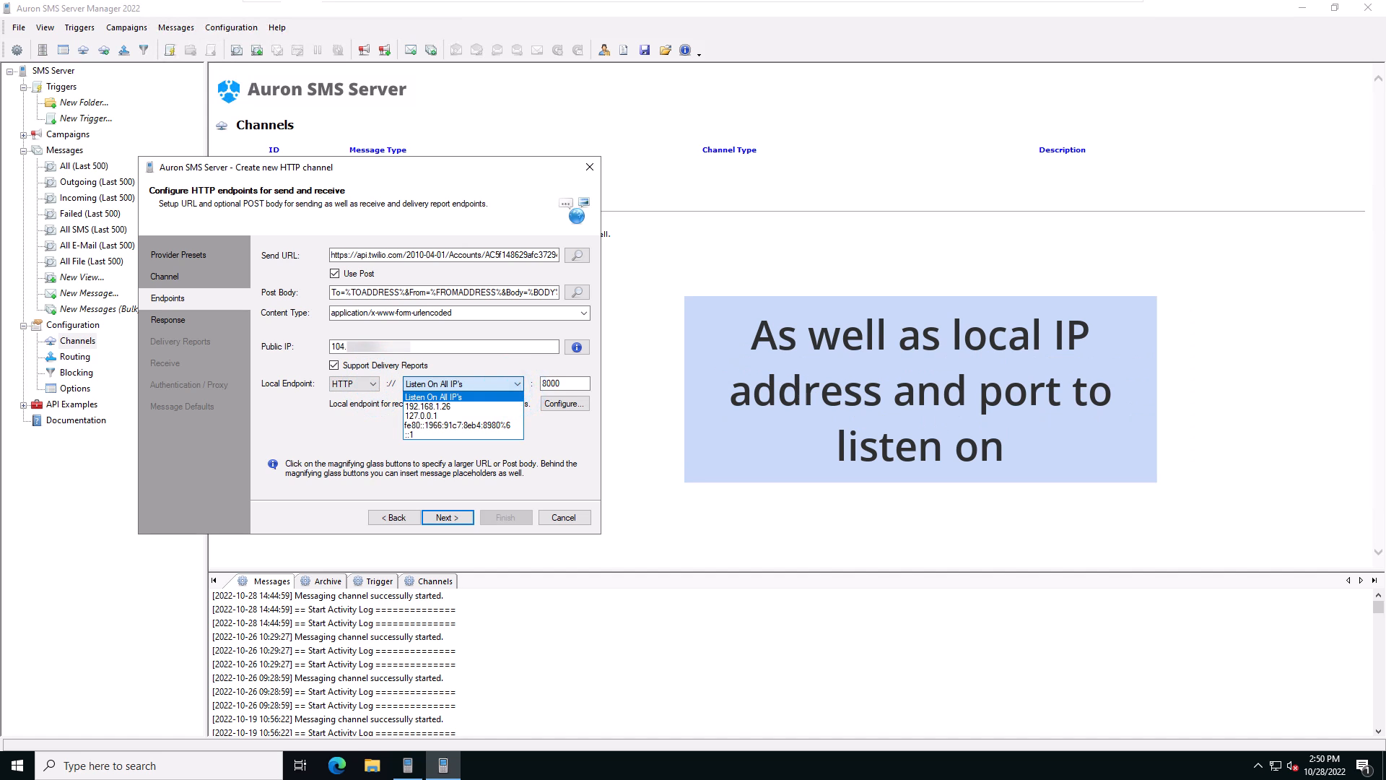
left_click(433, 395)
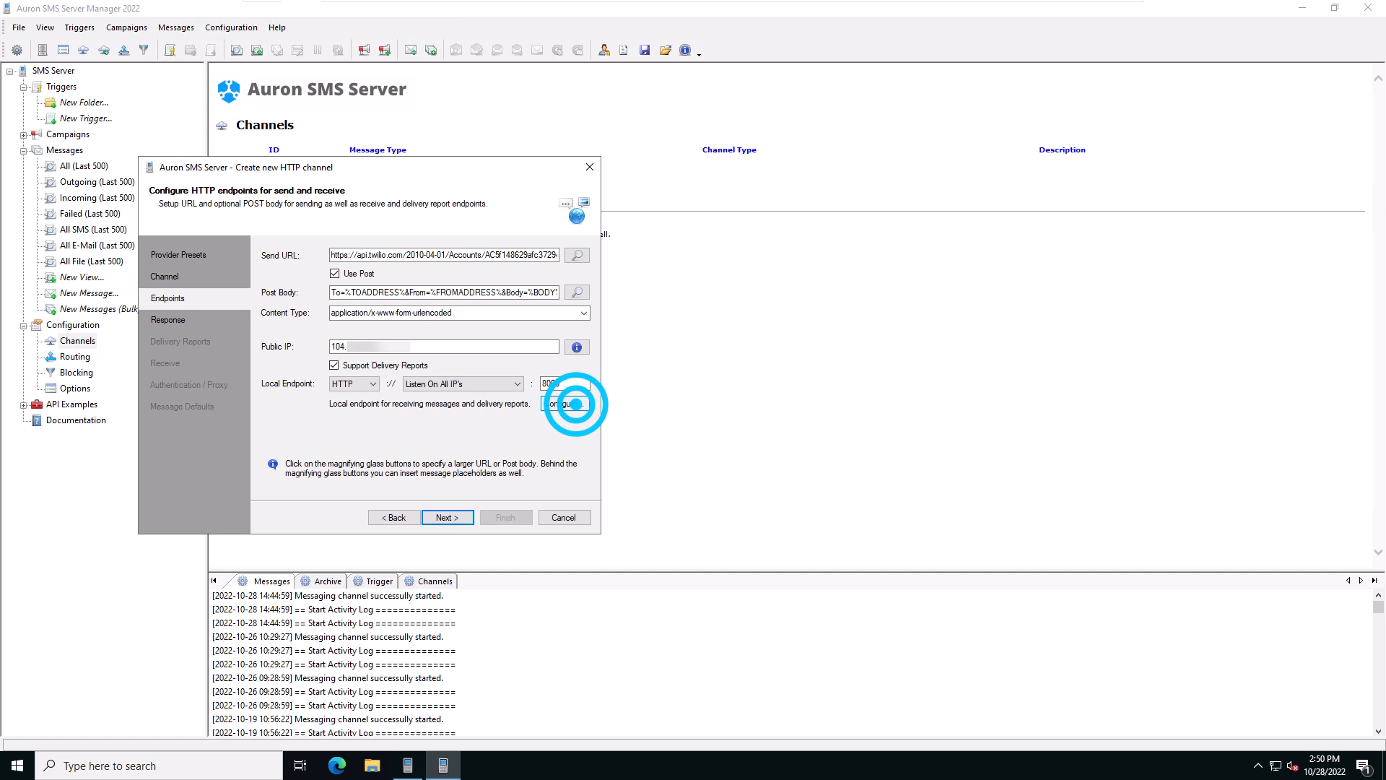
left_click(566, 404)
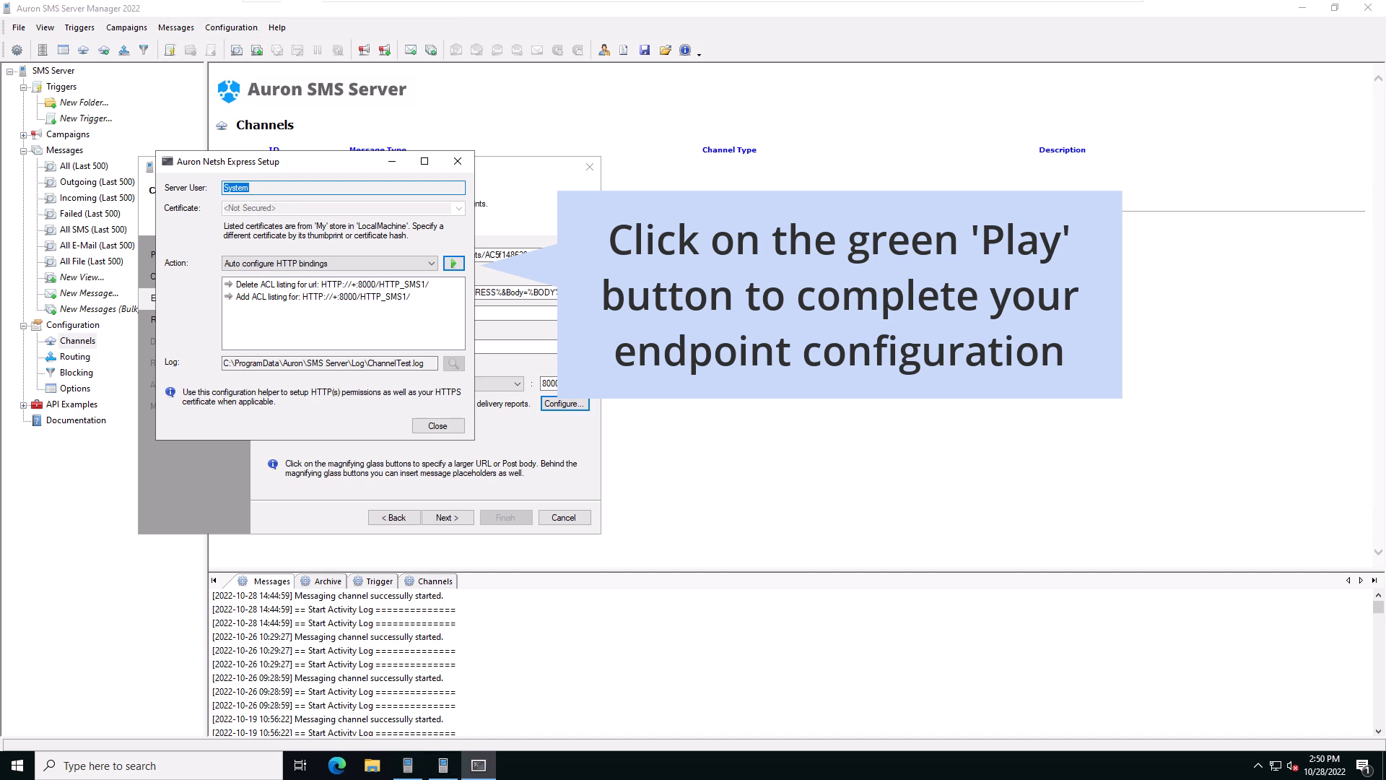
left_click(454, 263)
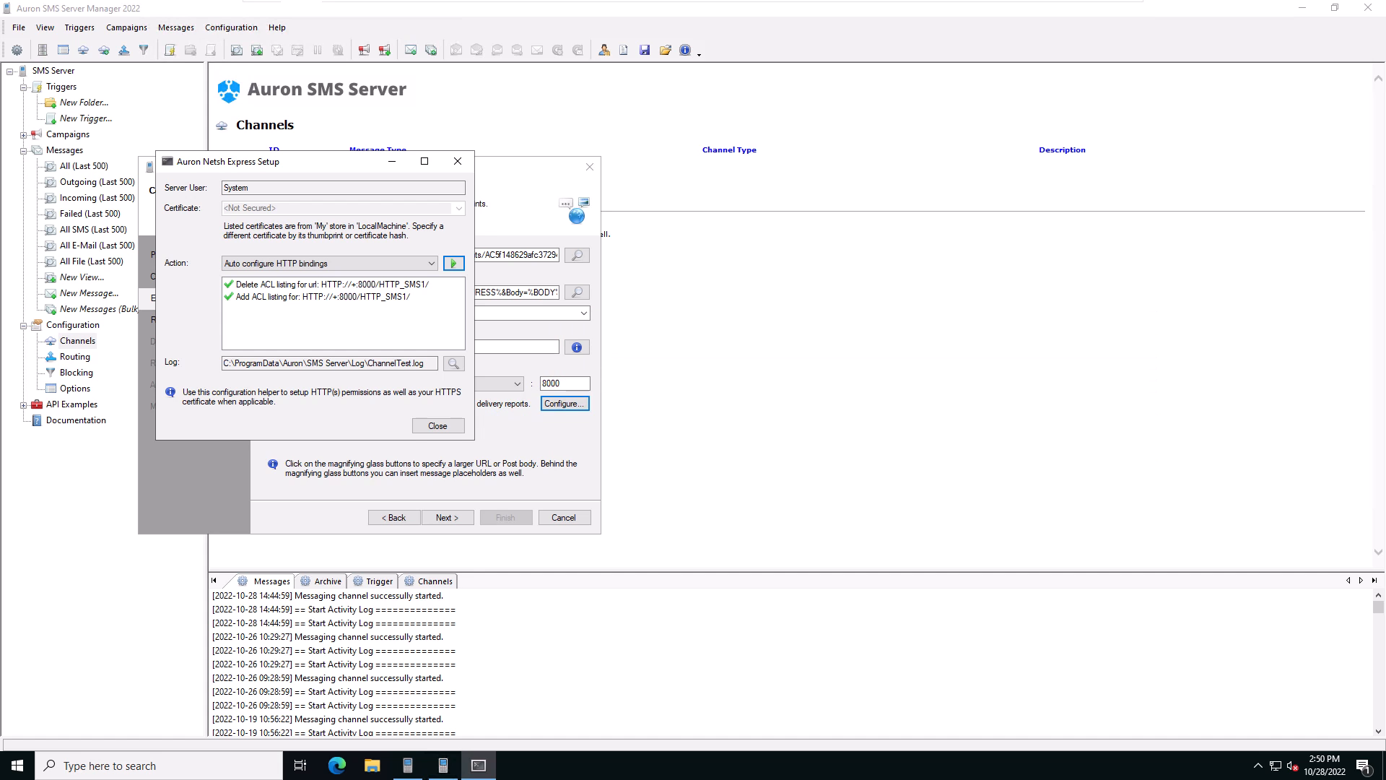
left_click(437, 425)
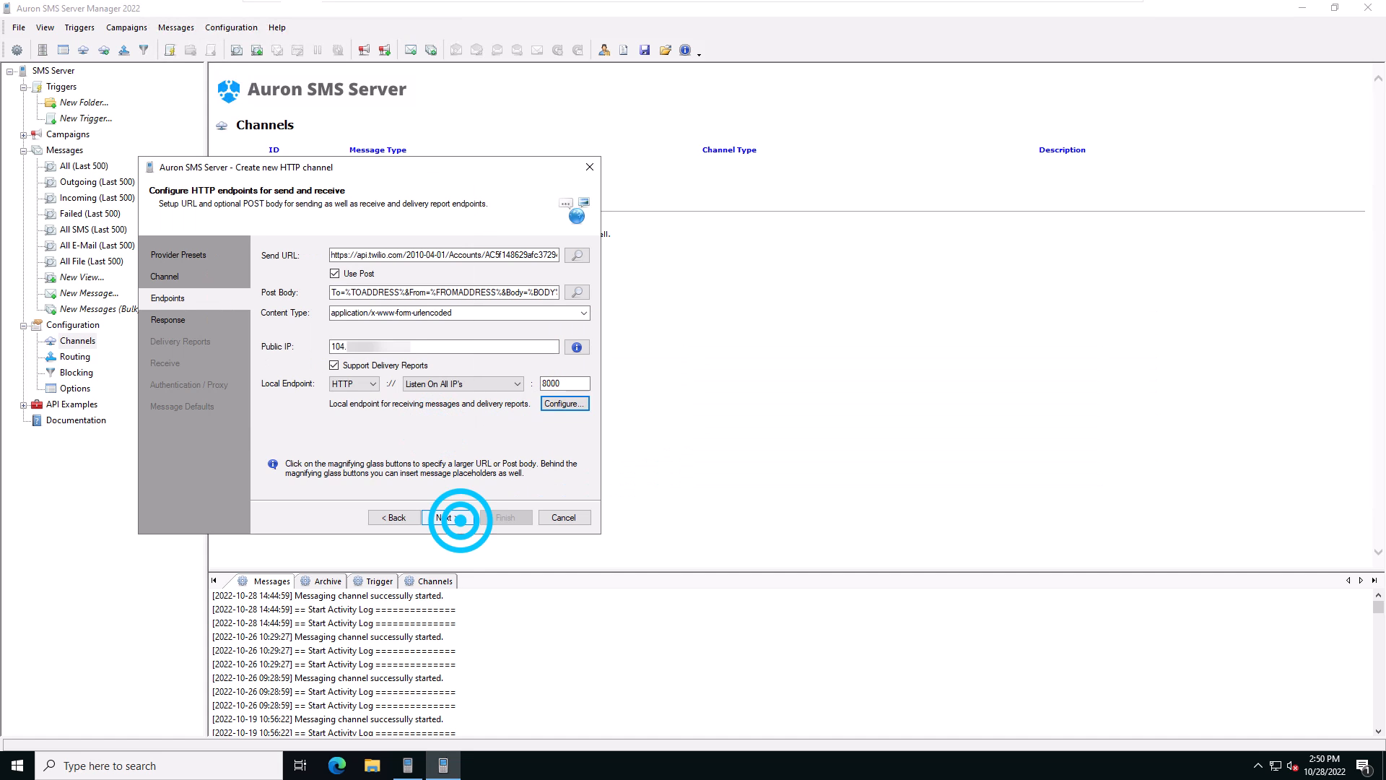
- Check JSON response parsing with $.sid as reference, keeping Success as the outcome
left_click(445, 516)
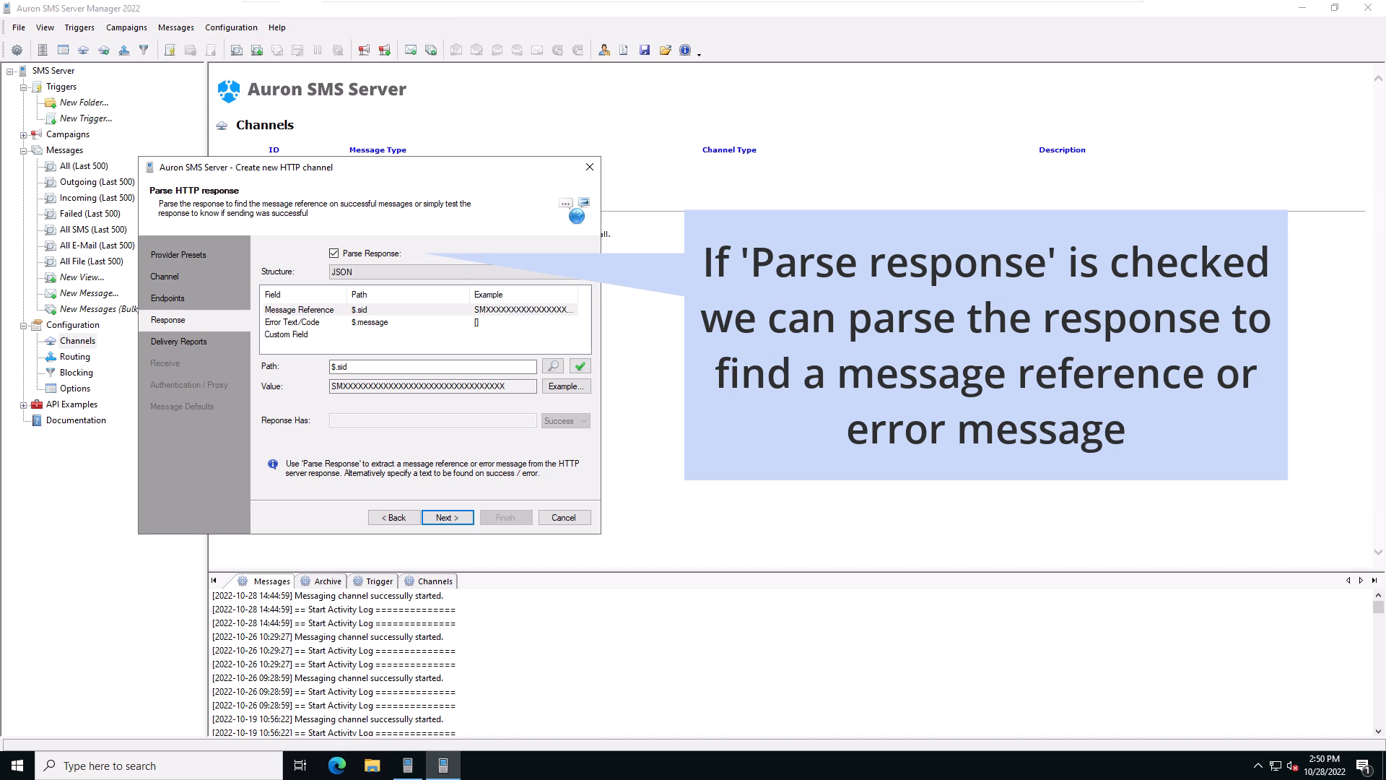
left_click(334, 253)
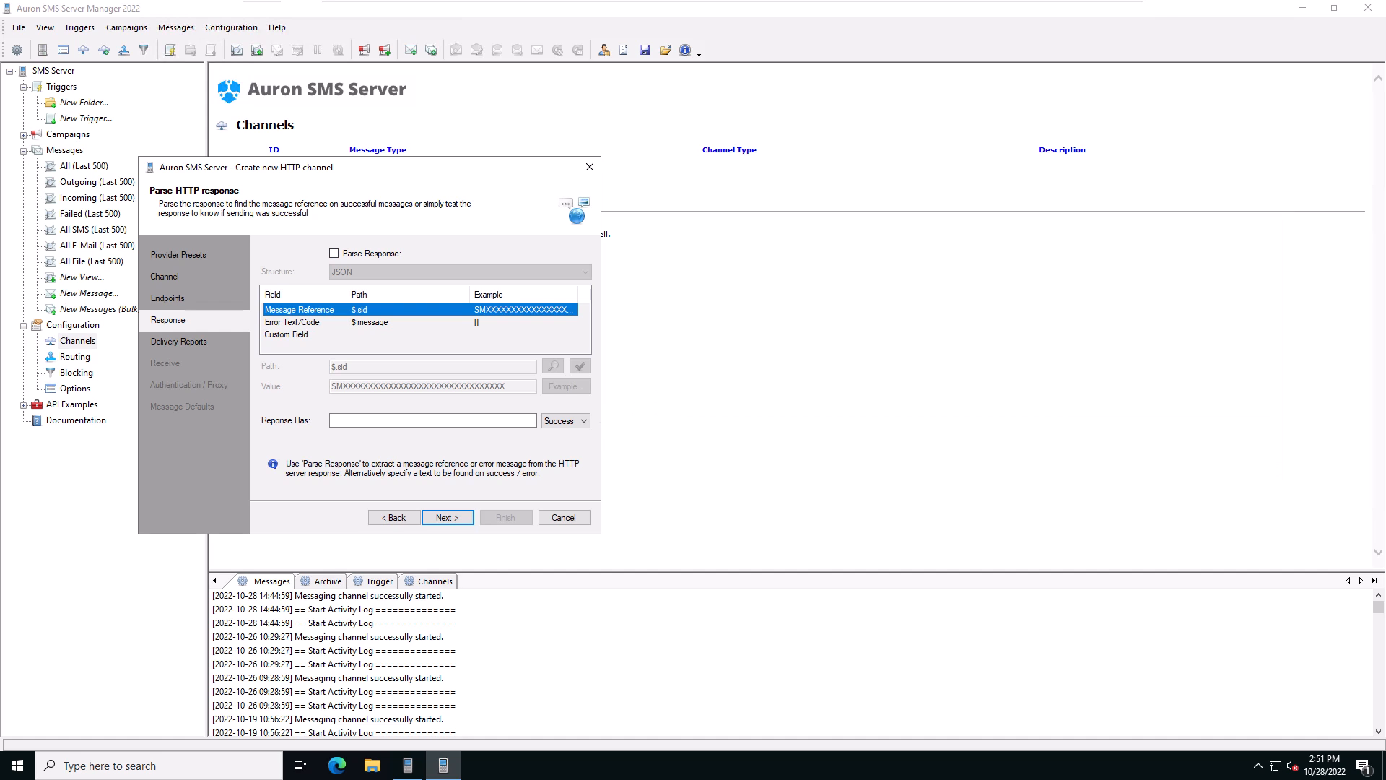
left_click(583, 420)
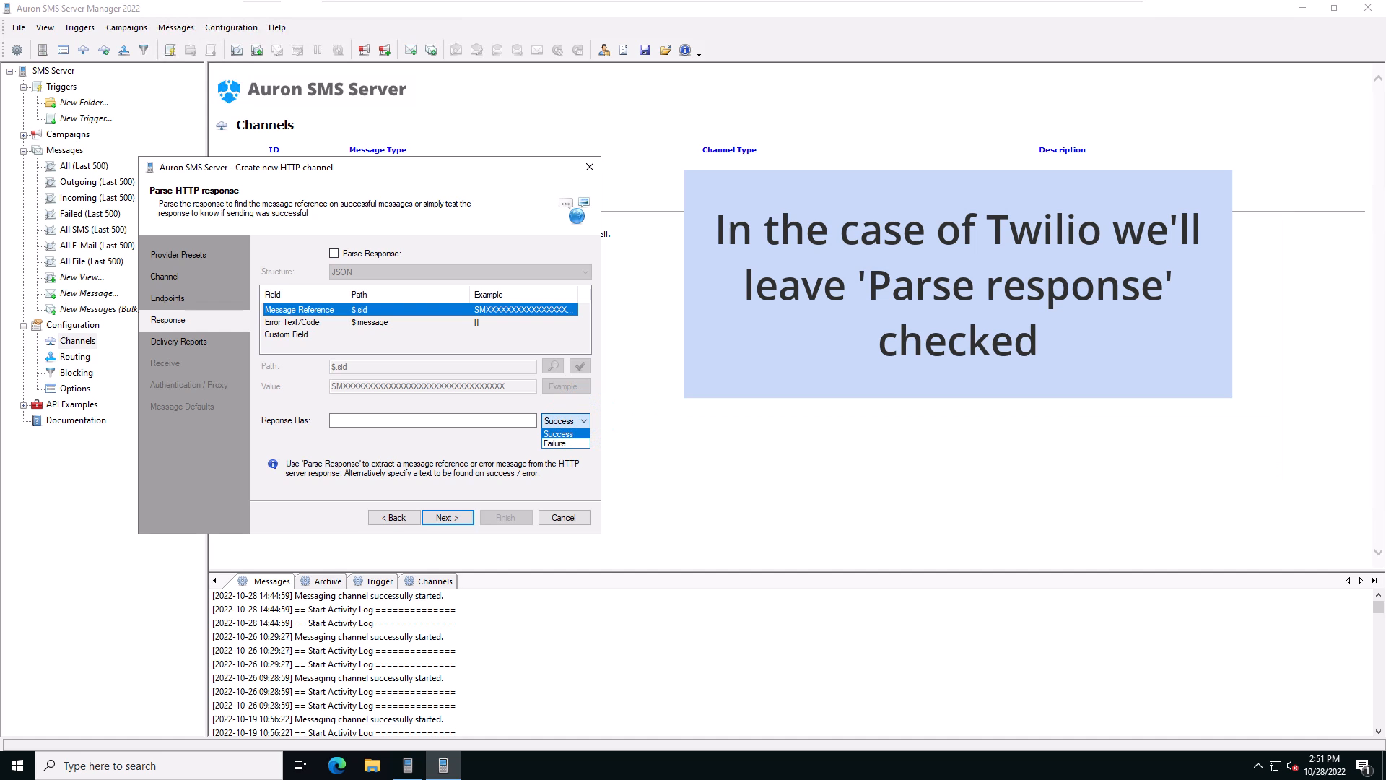
left_click(559, 433)
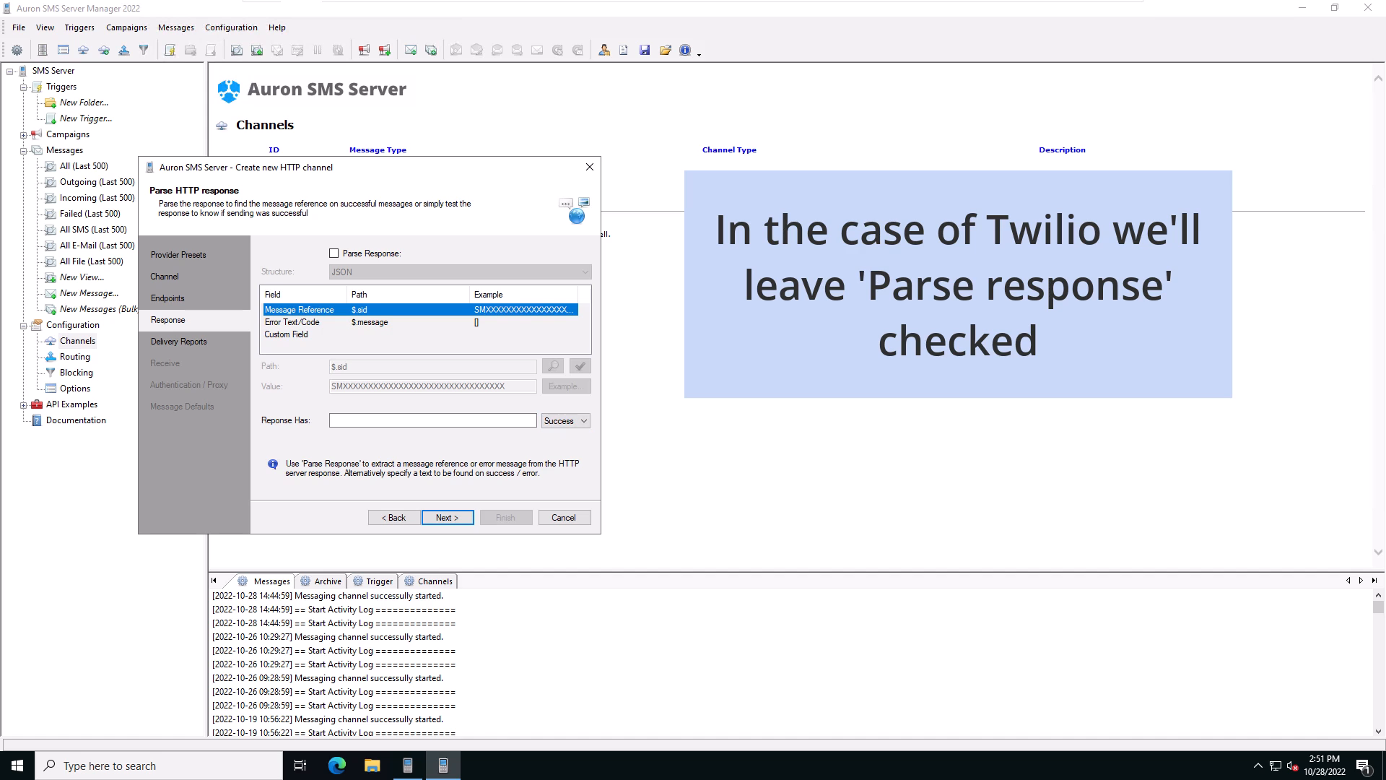
left_click(334, 253)
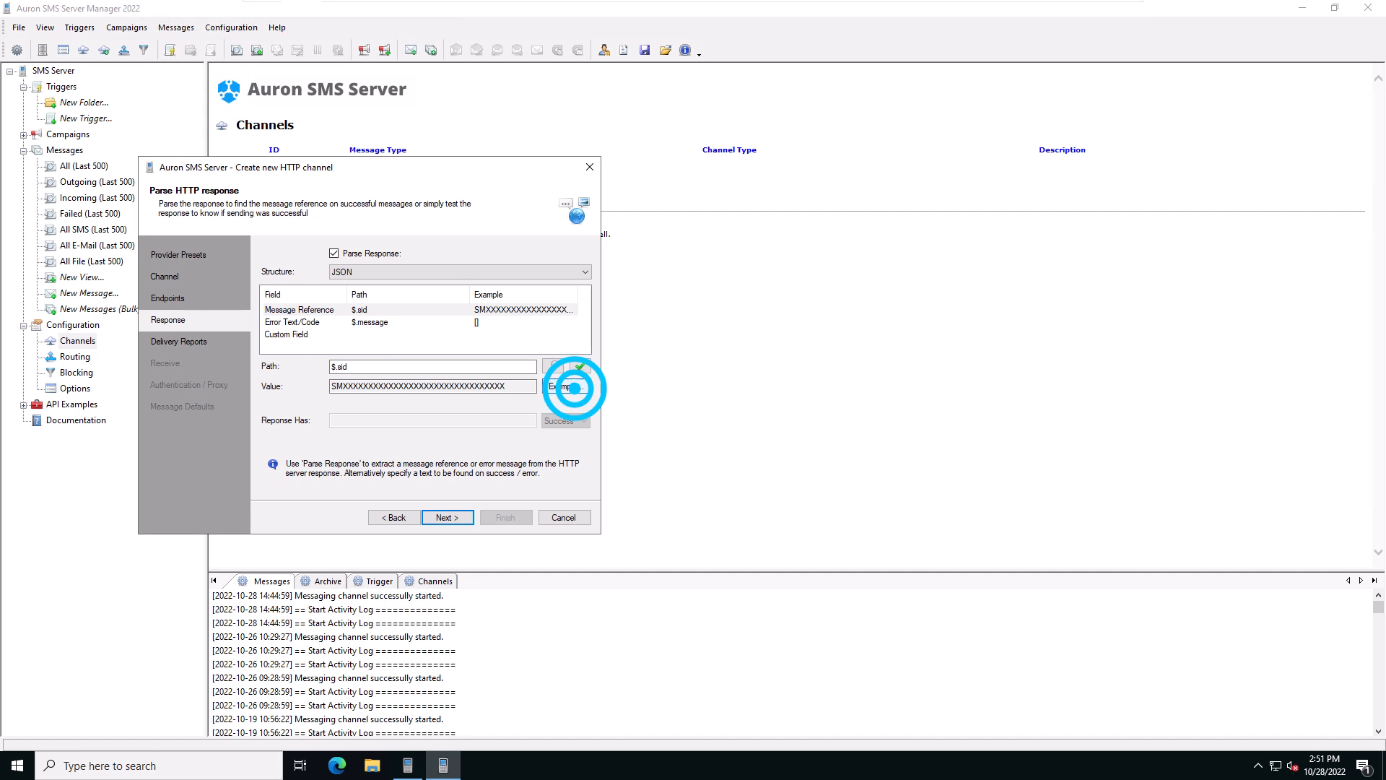
left_click(564, 386)
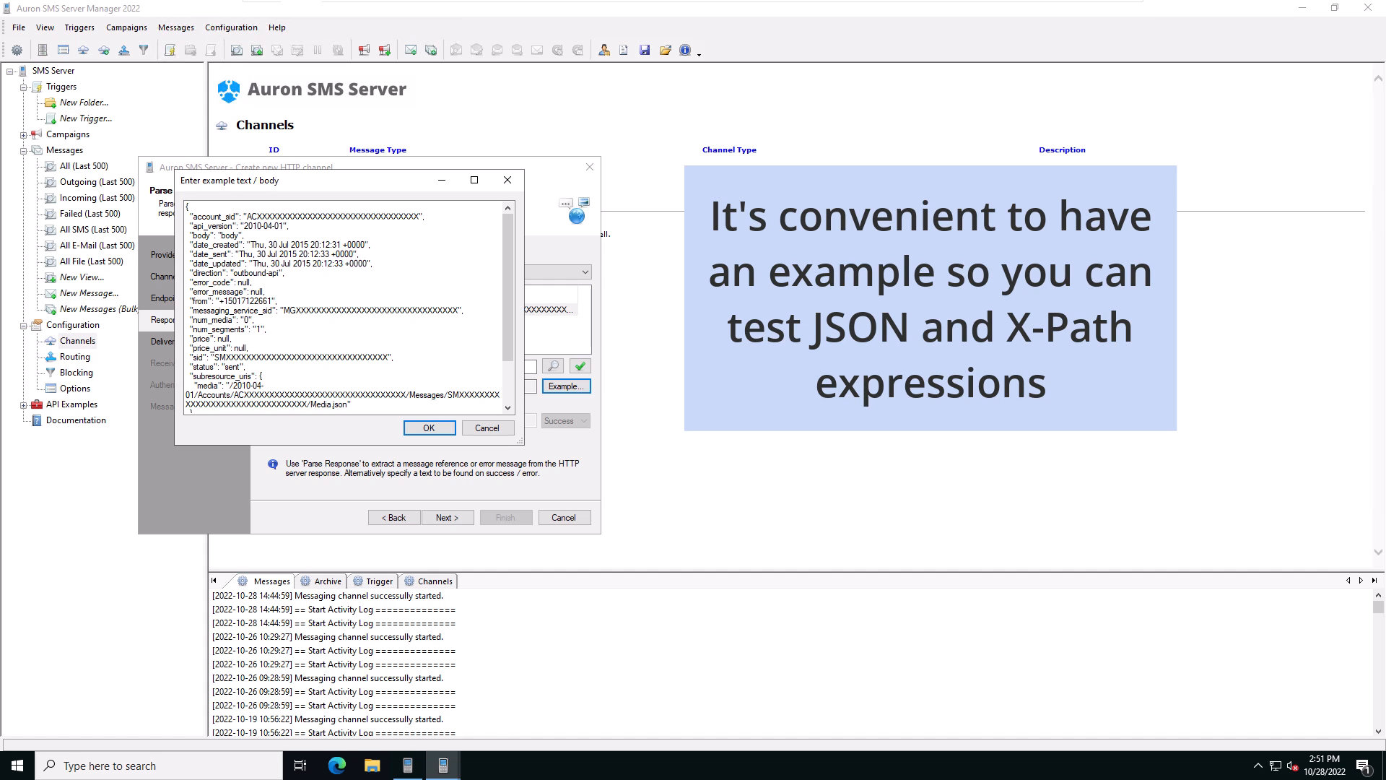
left_click(428, 426)
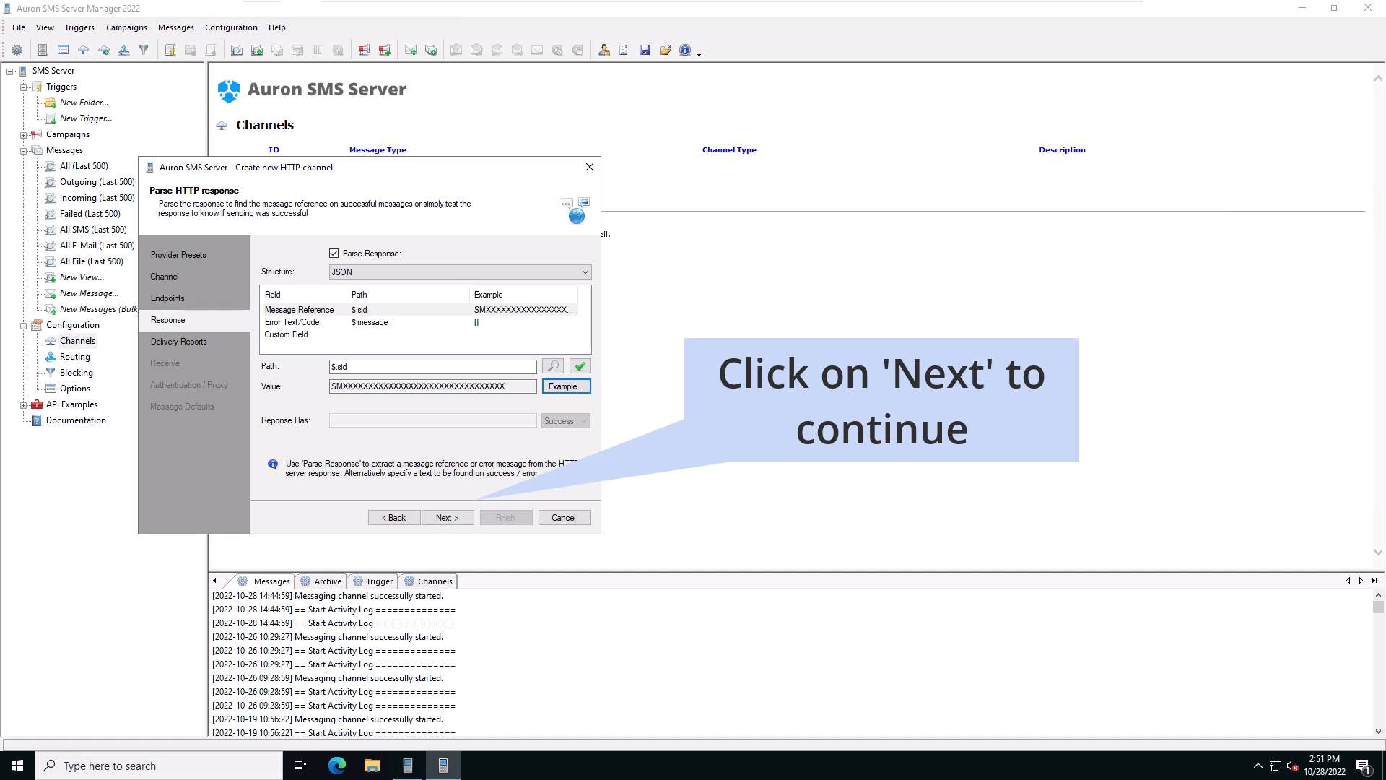
- Review the form-encoded MessageSid and MessageStatus delivery report settings and example report
left_click(446, 517)
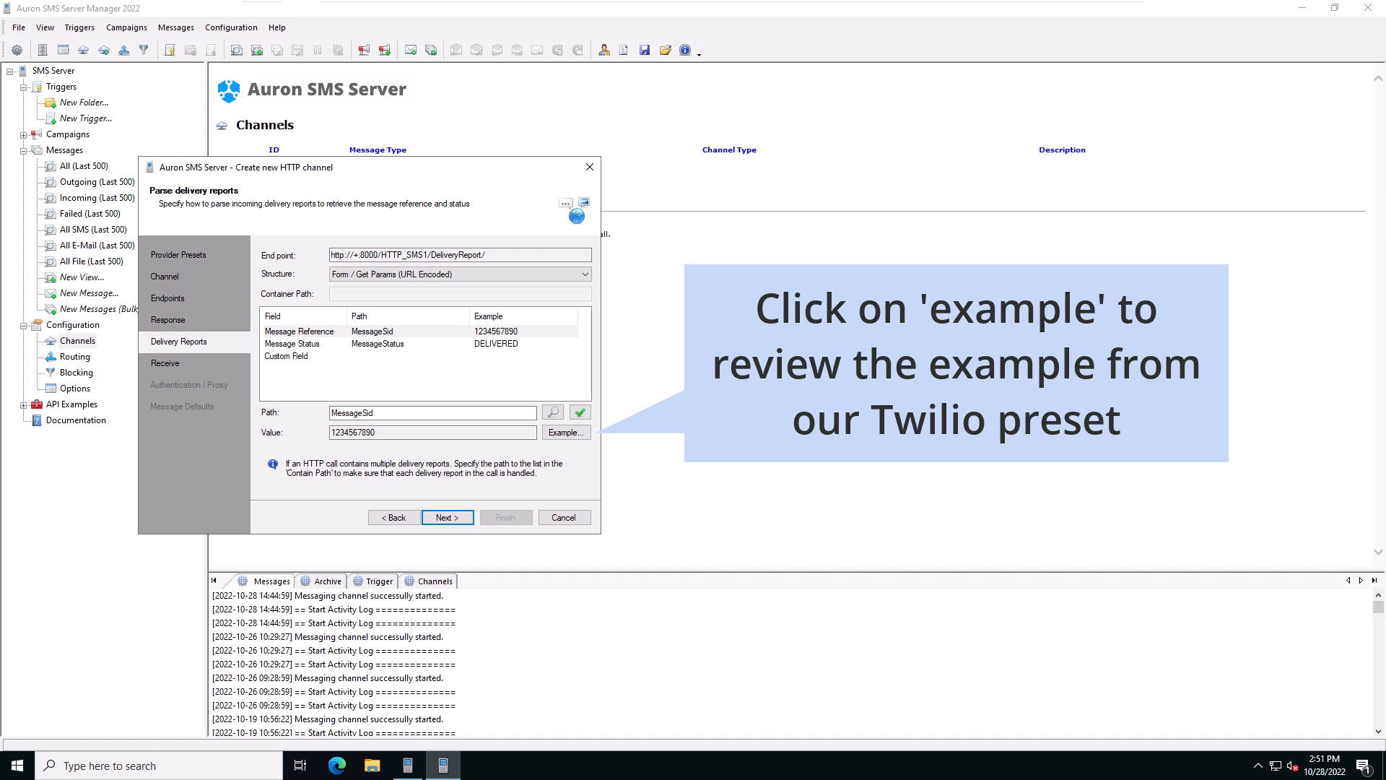
left_click(565, 432)
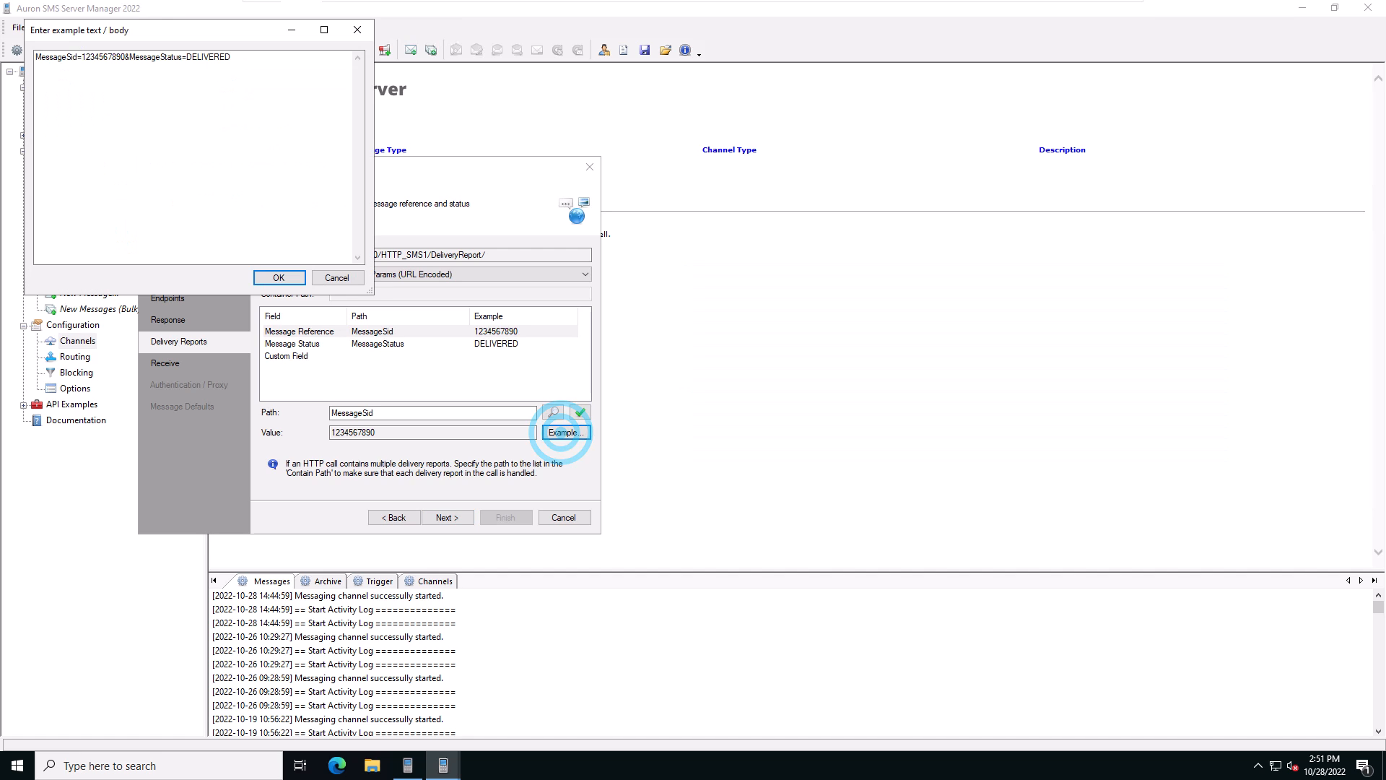
left_click(277, 278)
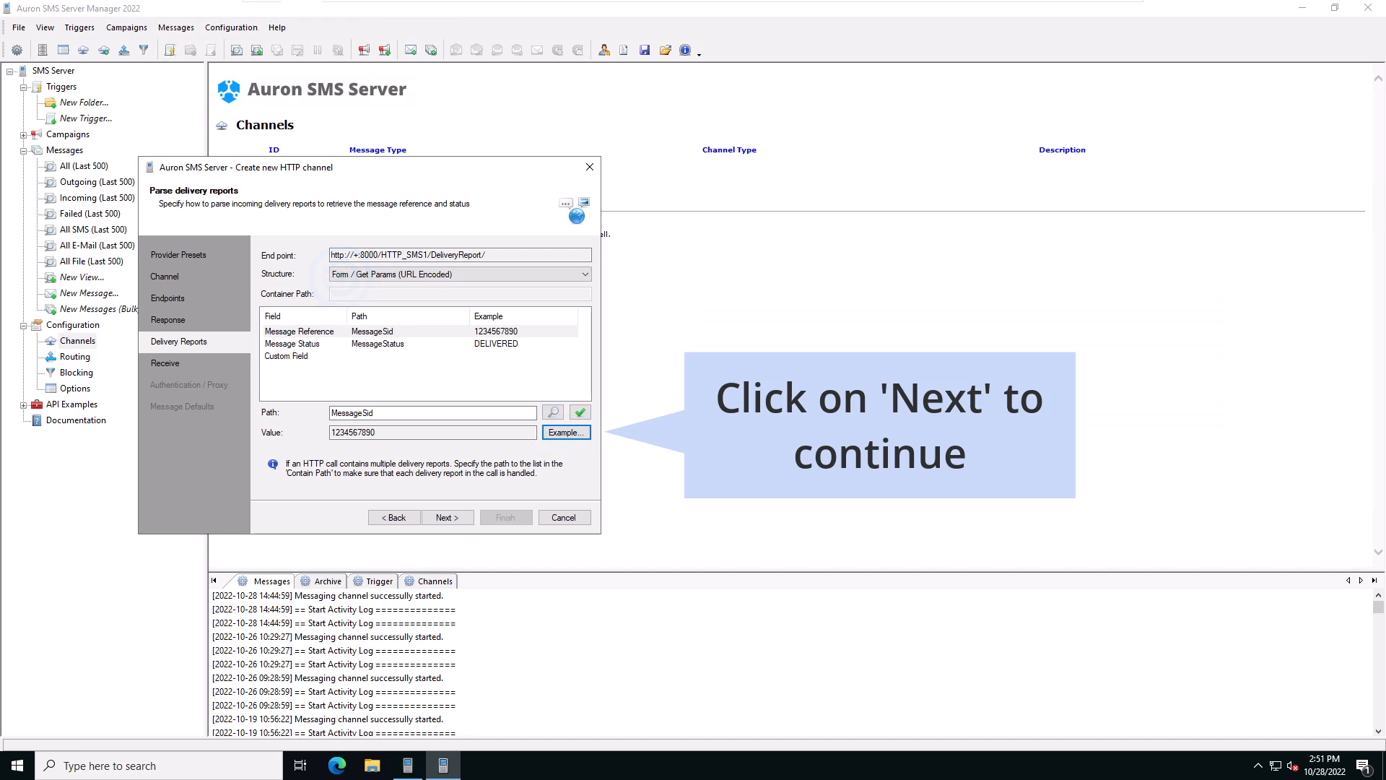
left_click(445, 517)
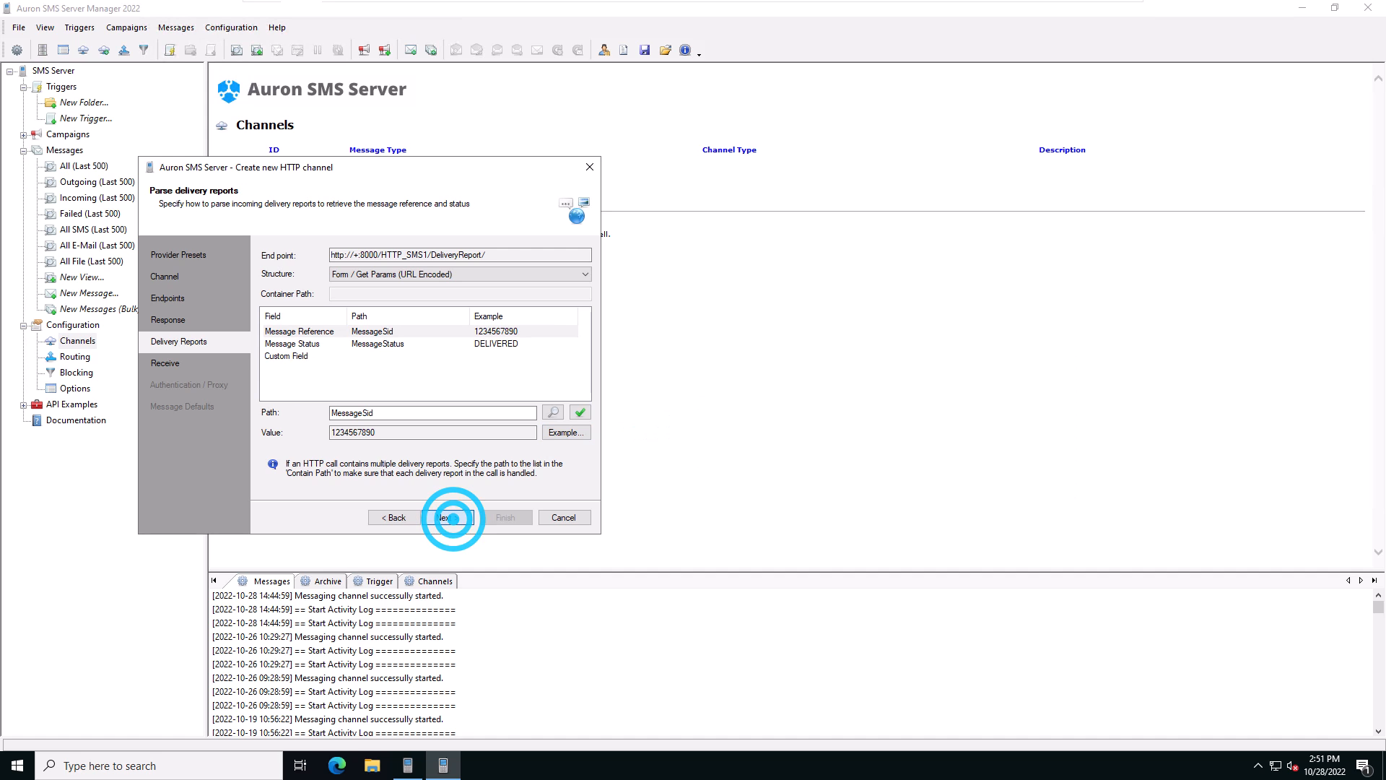
- Review the form-encoded To, From and Body receive settings and the example message
left_click(446, 517)
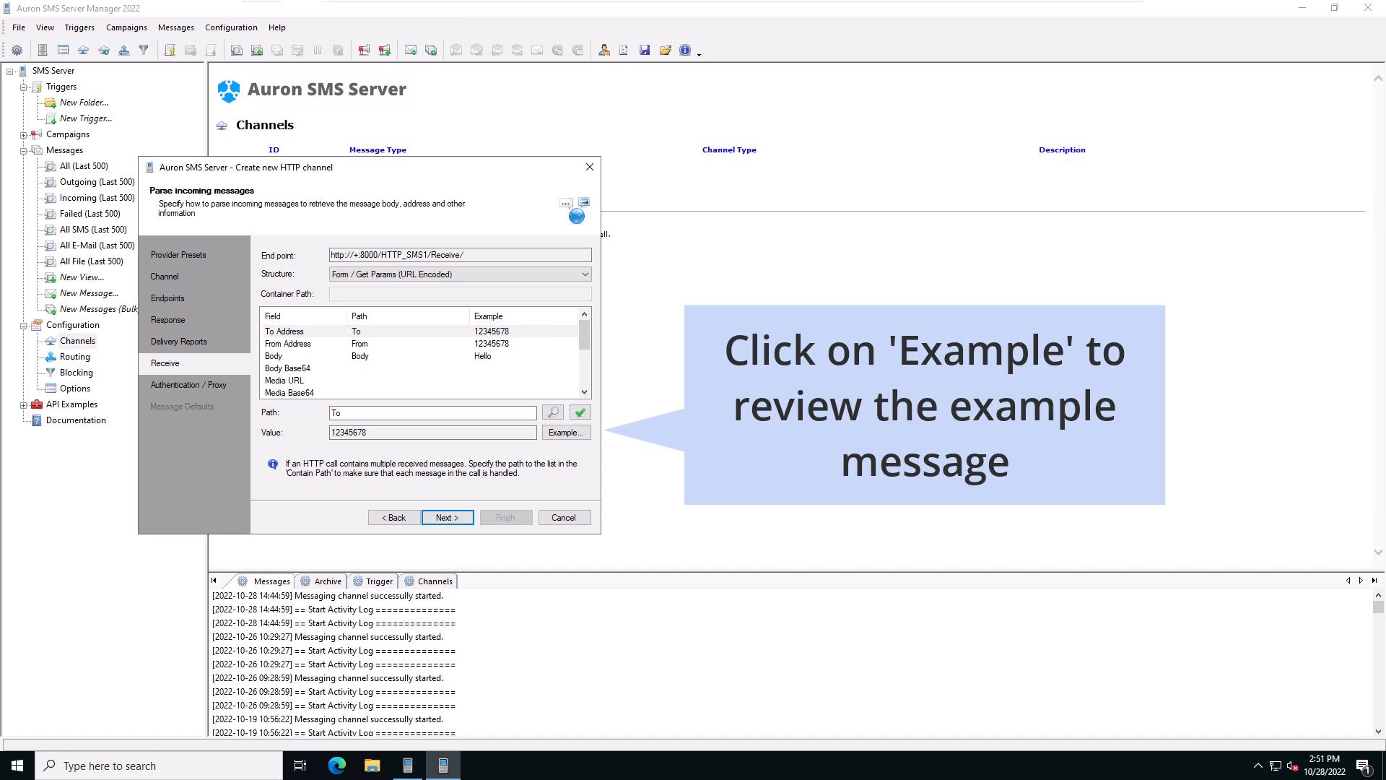
left_click(565, 432)
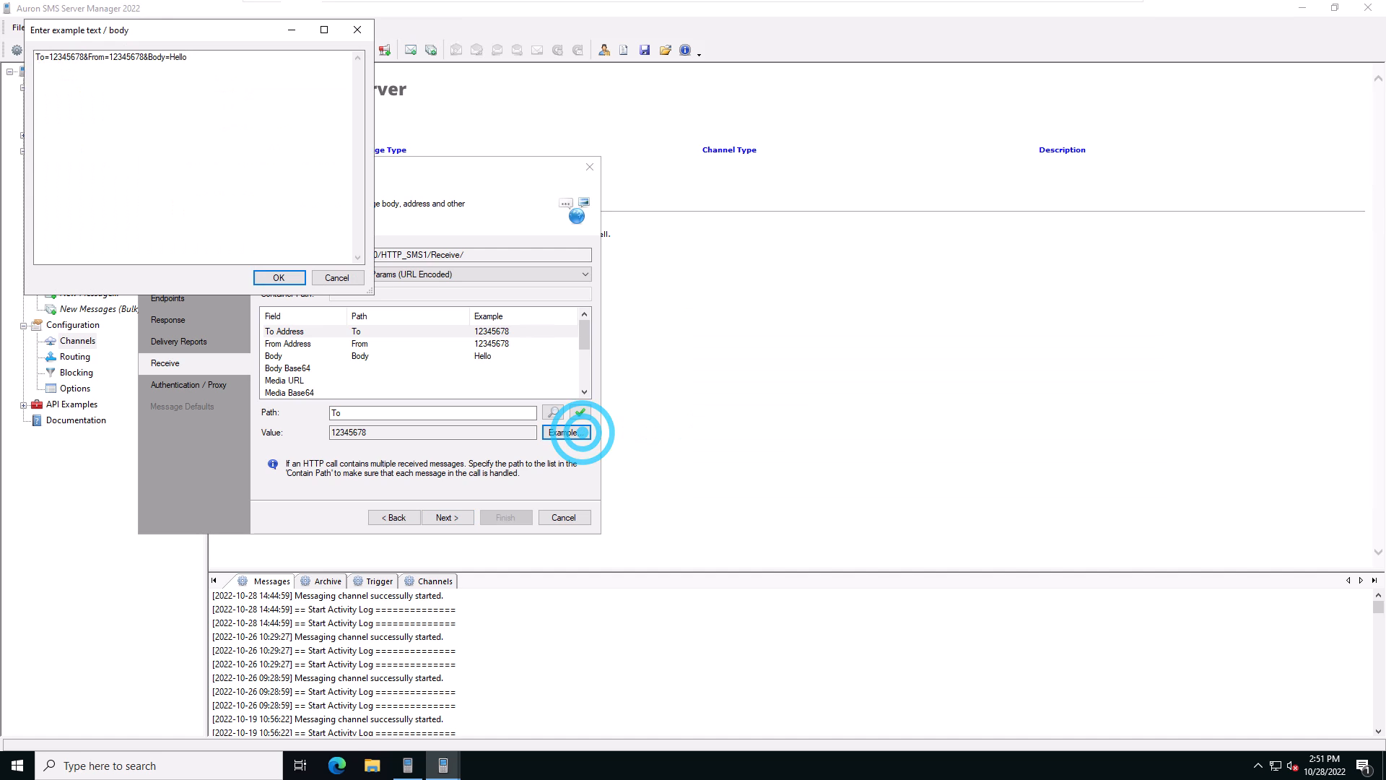
left_click(279, 276)
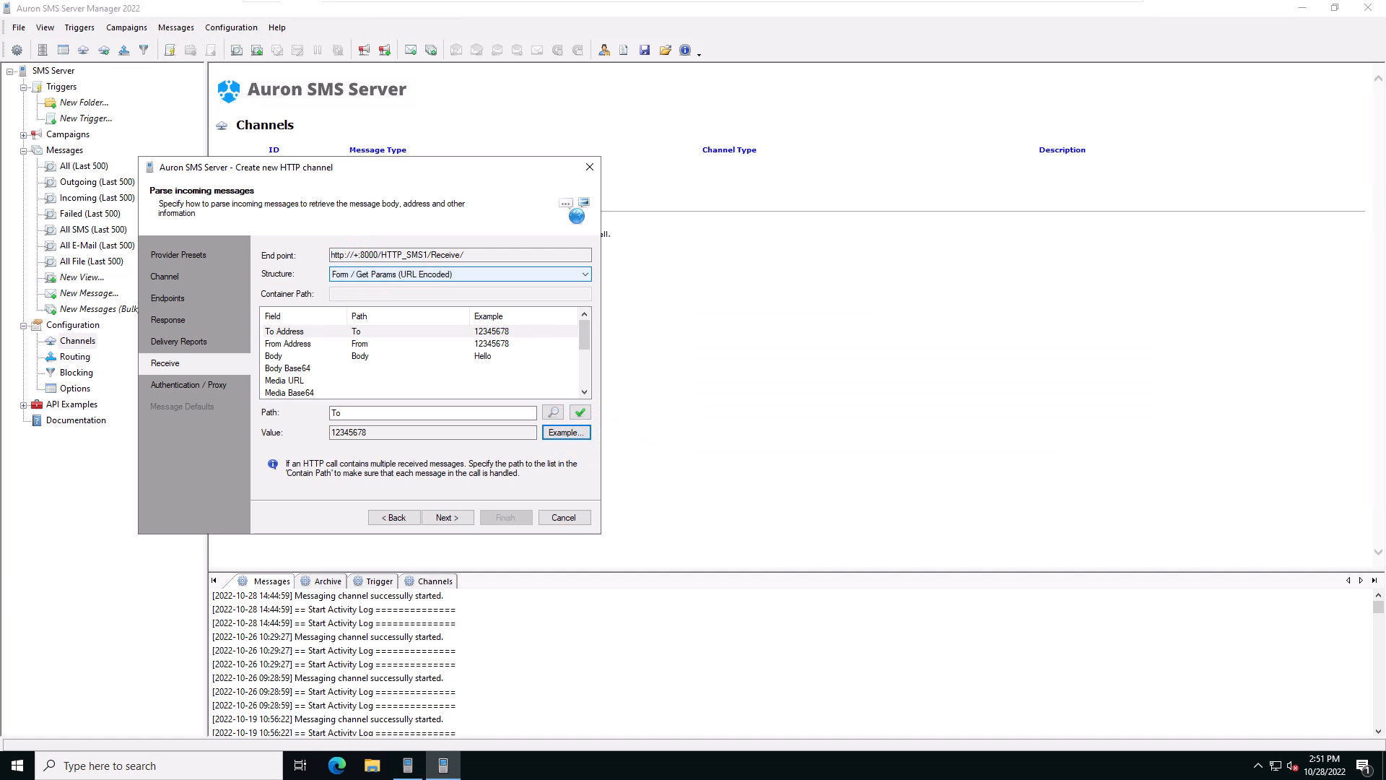
- Keep HTTP authentication enabled with the account and password filled in
left_click(446, 517)
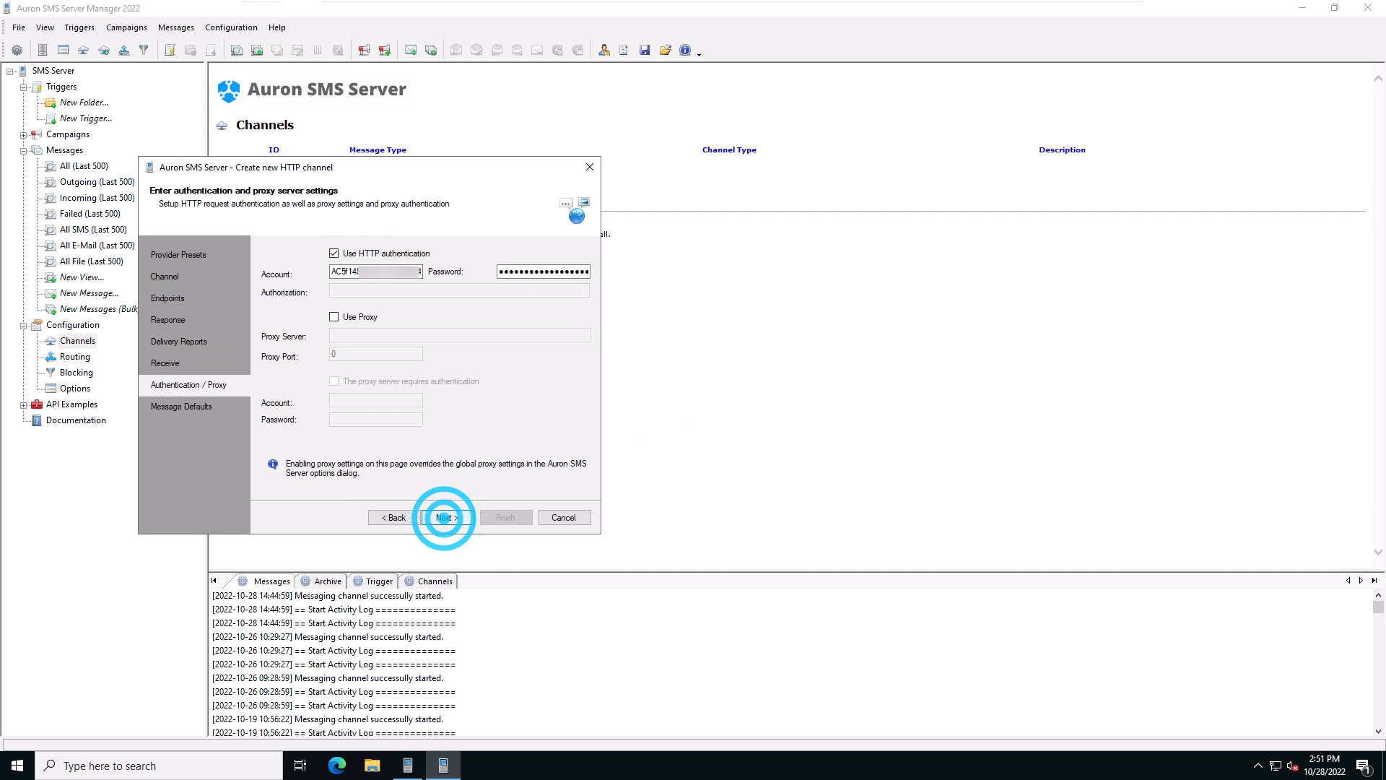
left_click(446, 517)
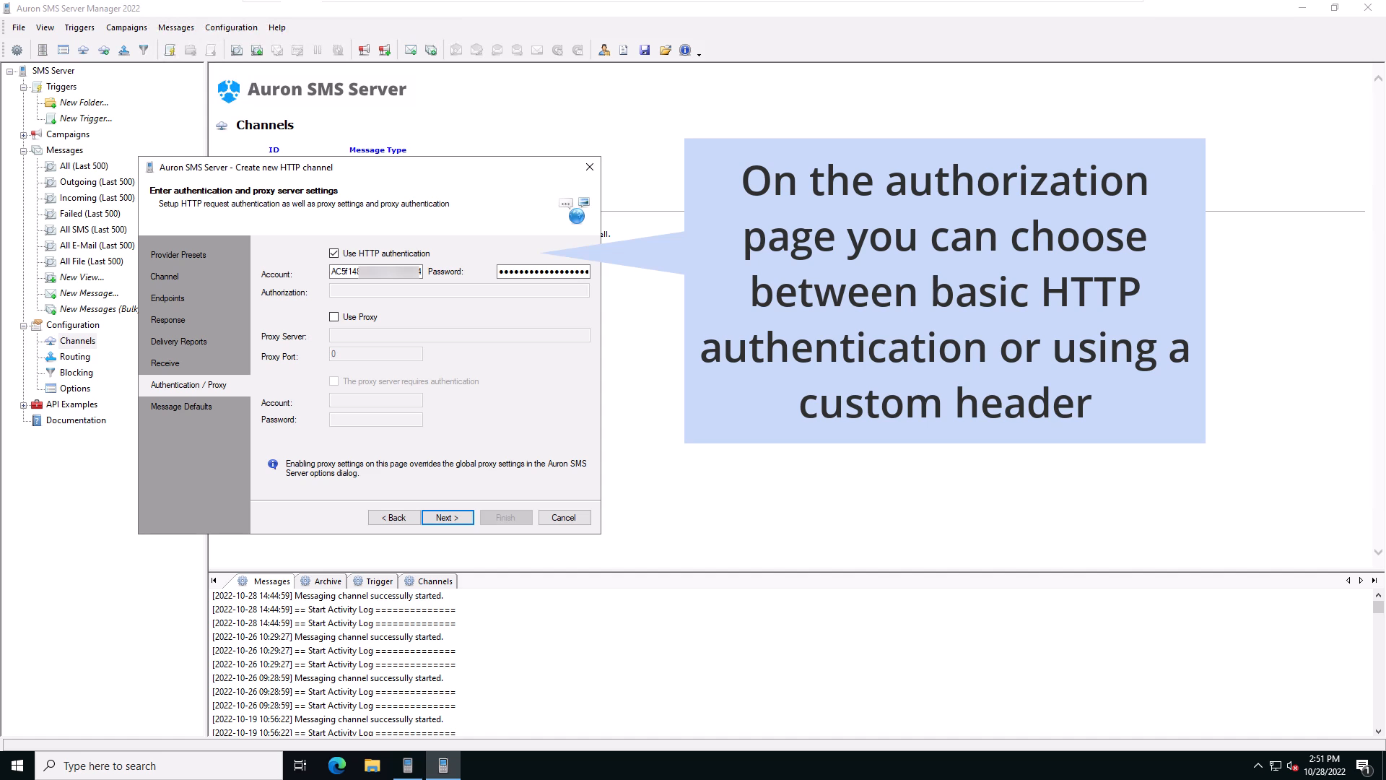
left_click(334, 253)
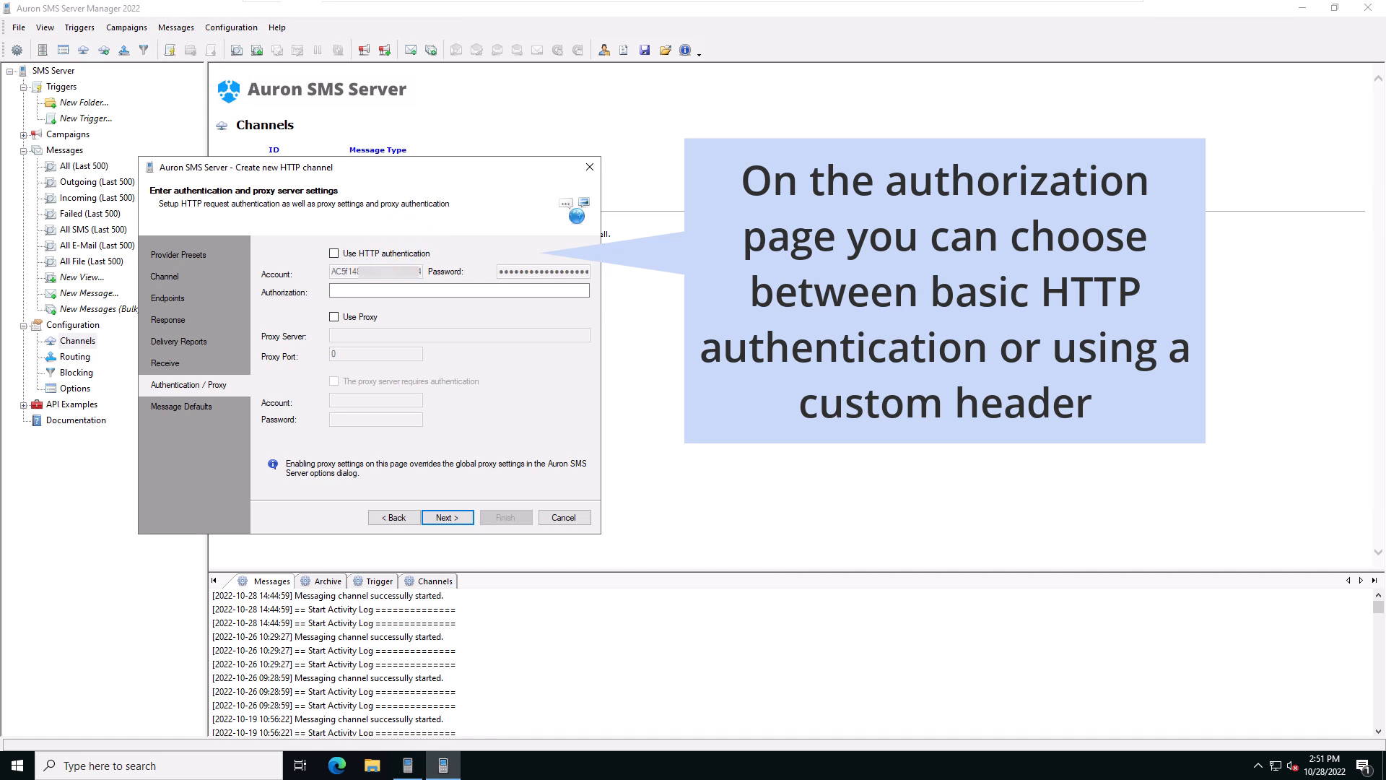
left_click(335, 253)
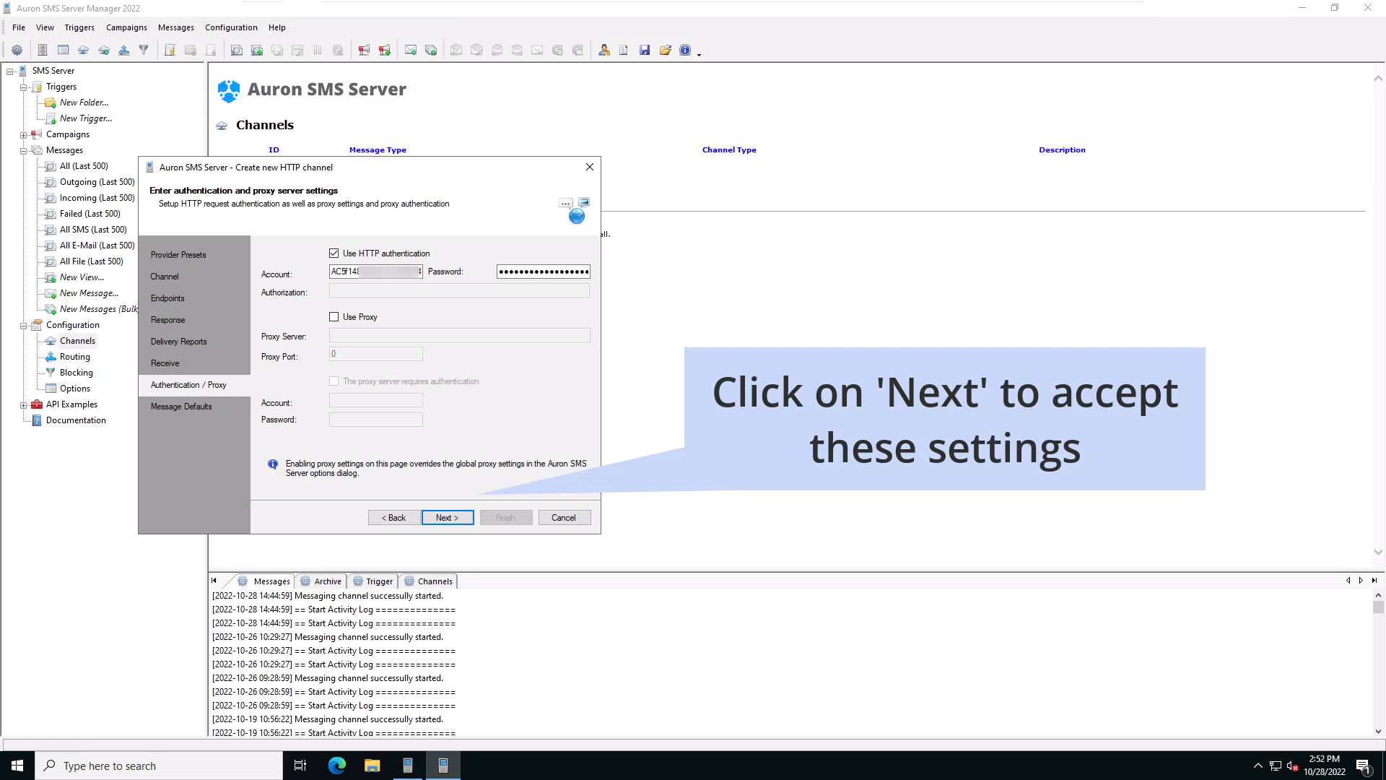
left_click(448, 517)
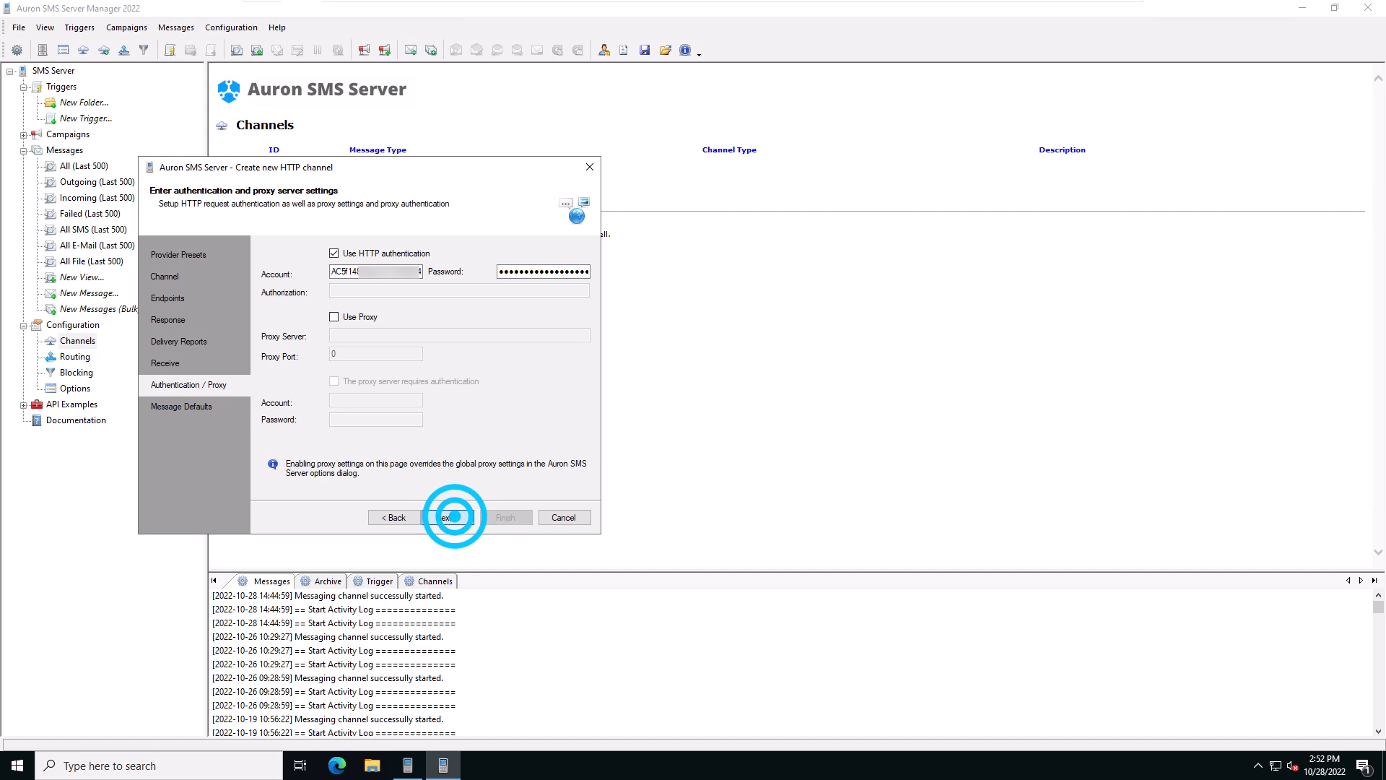
- Accept the default message settings and finish the wizard, creating channel HTTP_SMS1
left_click(447, 517)
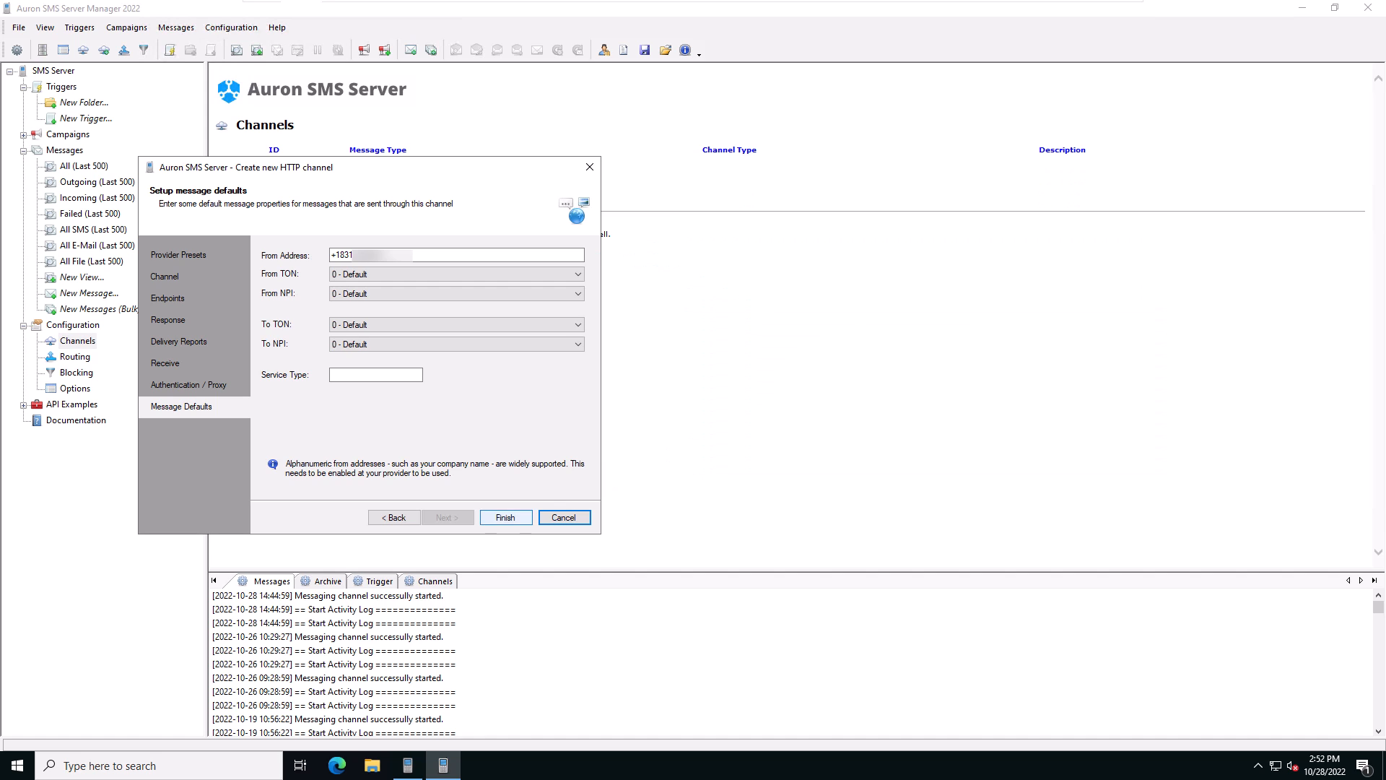
left_click(505, 516)
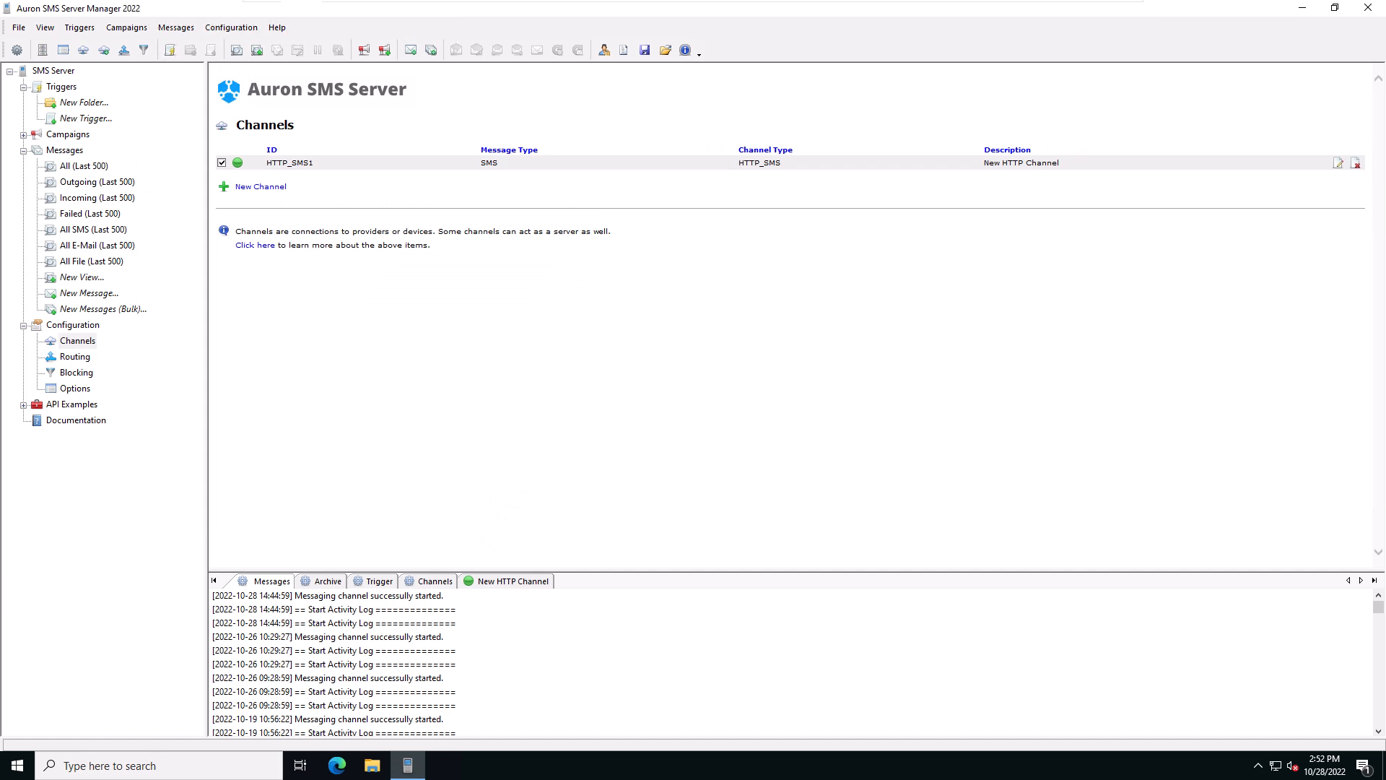